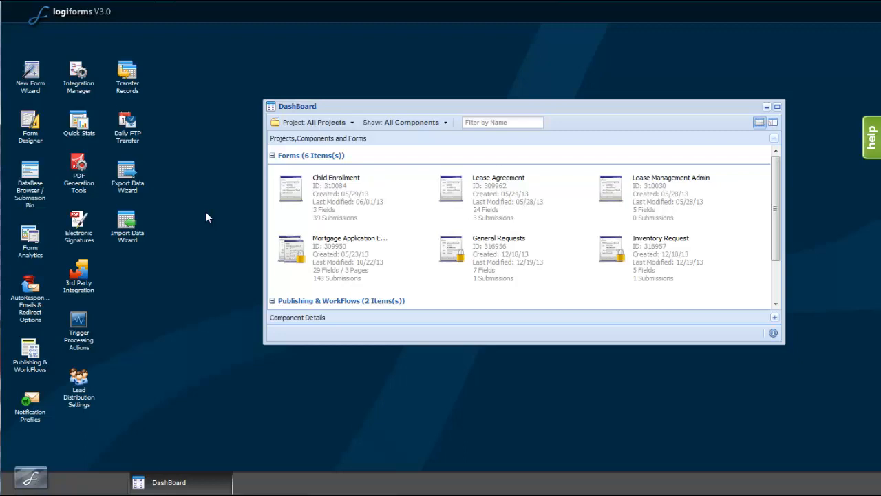
mouse_move(195, 210)
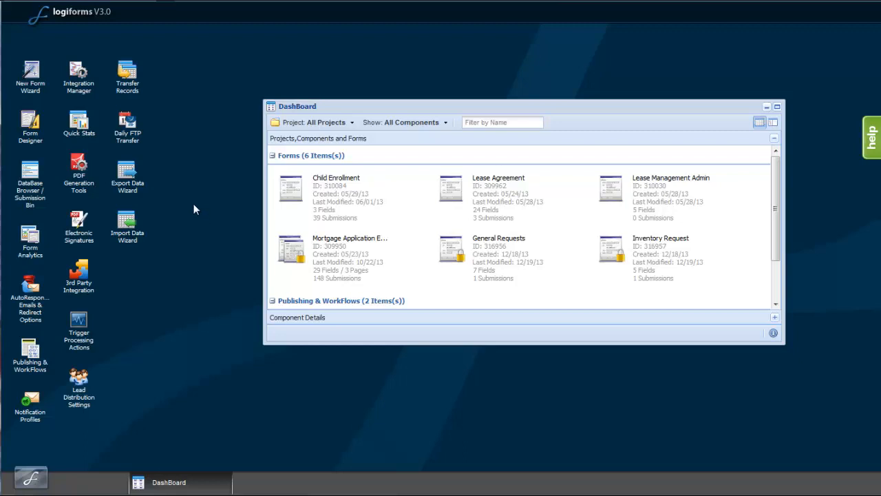
Start the New Form Wizard from the Logiforms desktop
left_click(30, 71)
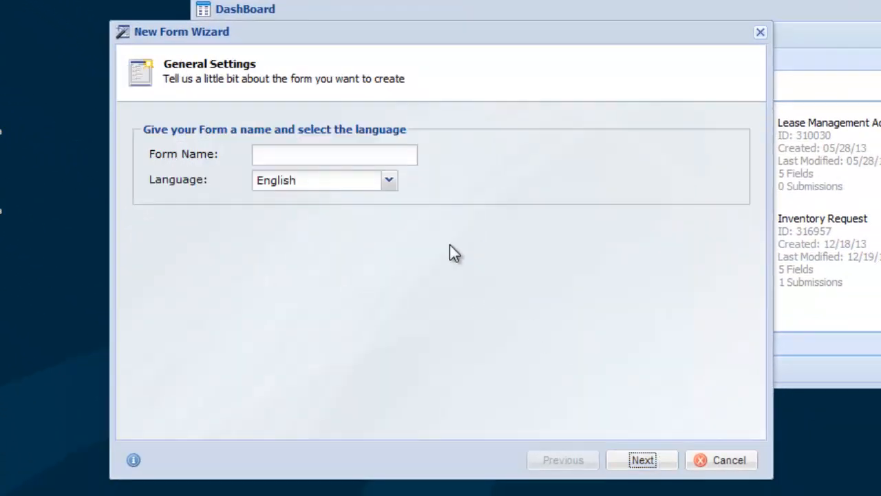
Name the form 'Member Database Form' as a standard form starting from a blank canvas
type("Member Database Form")
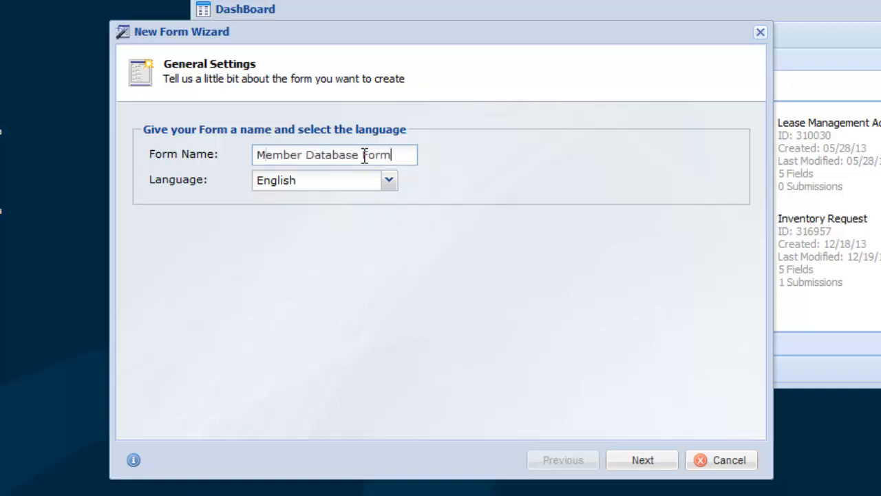
mouse_move(642, 460)
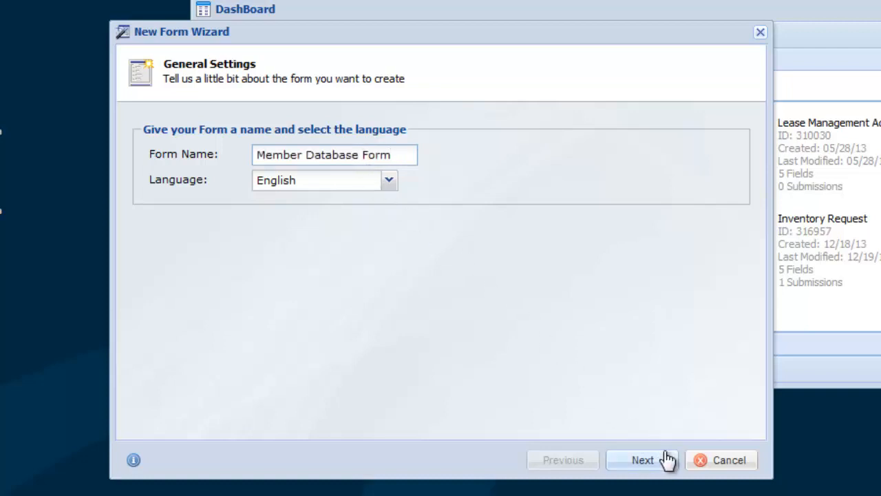
left_click(641, 460)
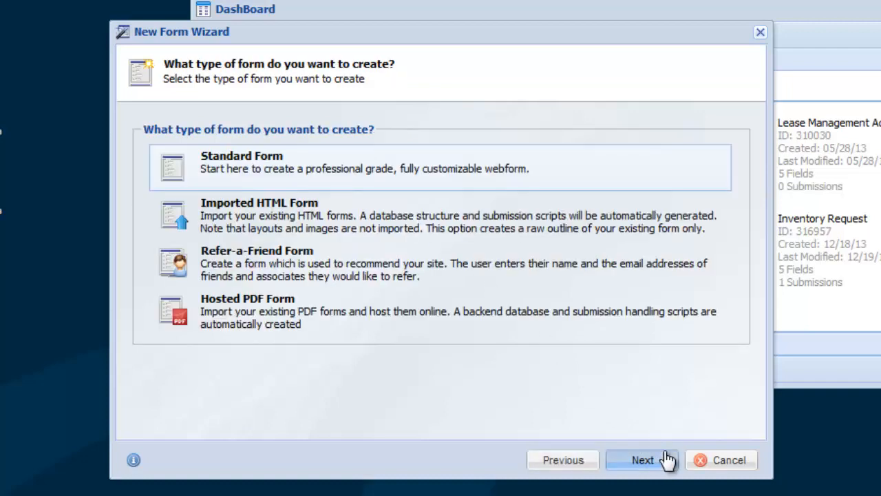
left_click(642, 460)
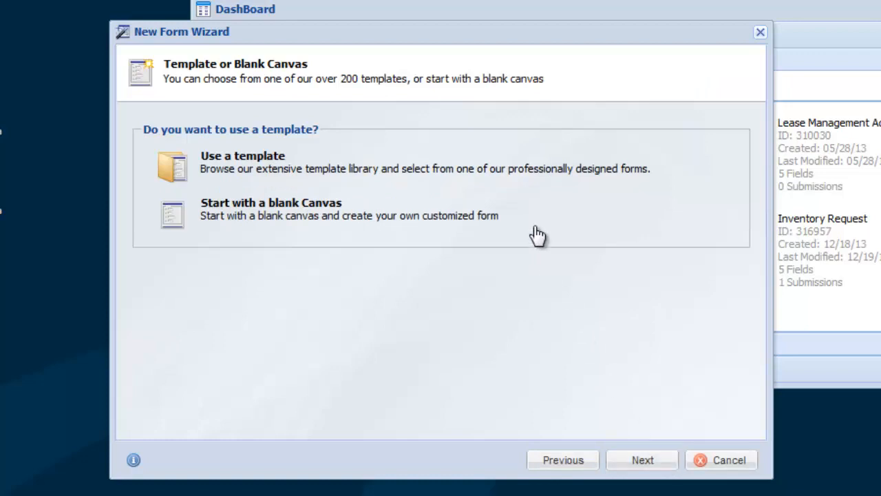
left_click(441, 209)
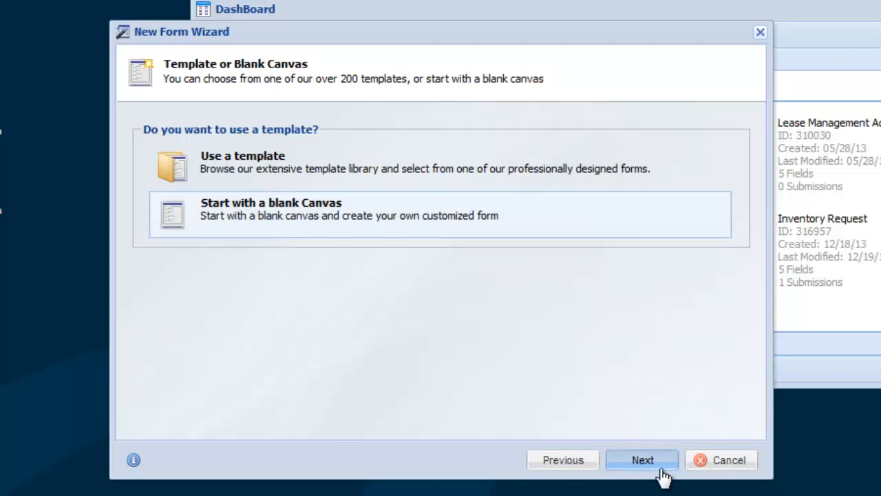
Place the form in the Login Demo project and review the default common fields
left_click(642, 459)
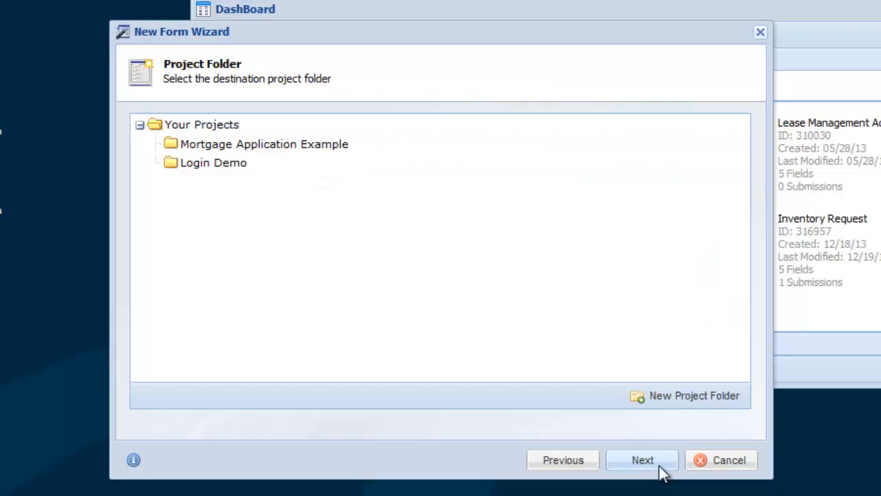
left_click(213, 163)
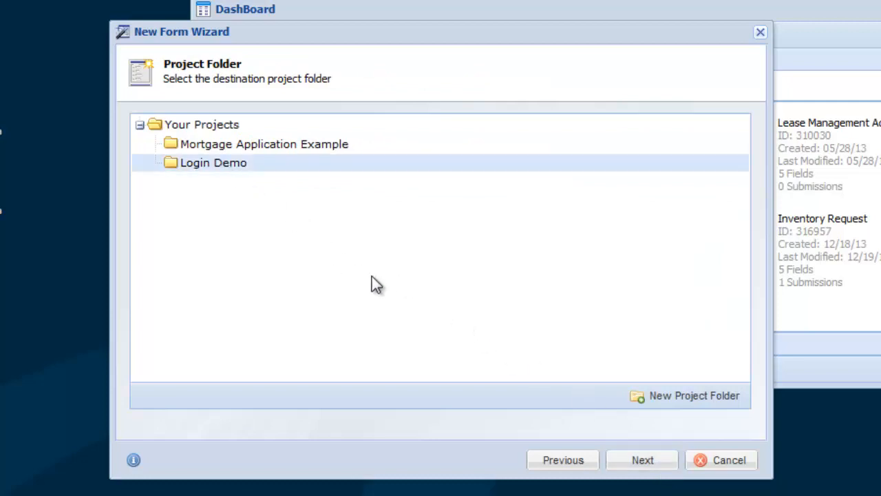
left_click(641, 460)
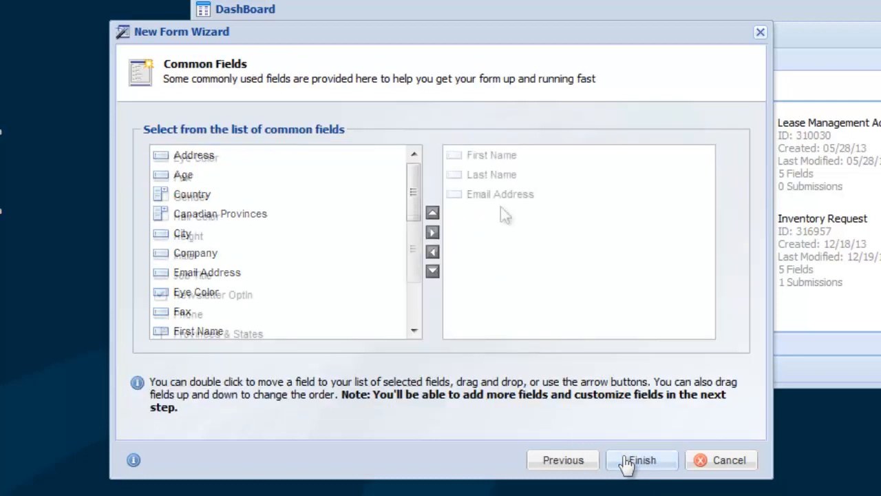
scroll("down", 3)
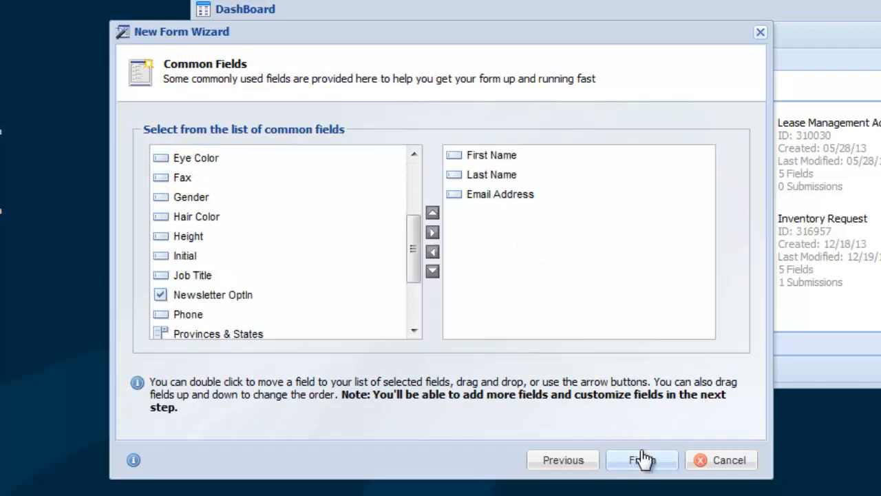
Finish the wizard, add a Username/Password element to the form and save it
left_click(642, 460)
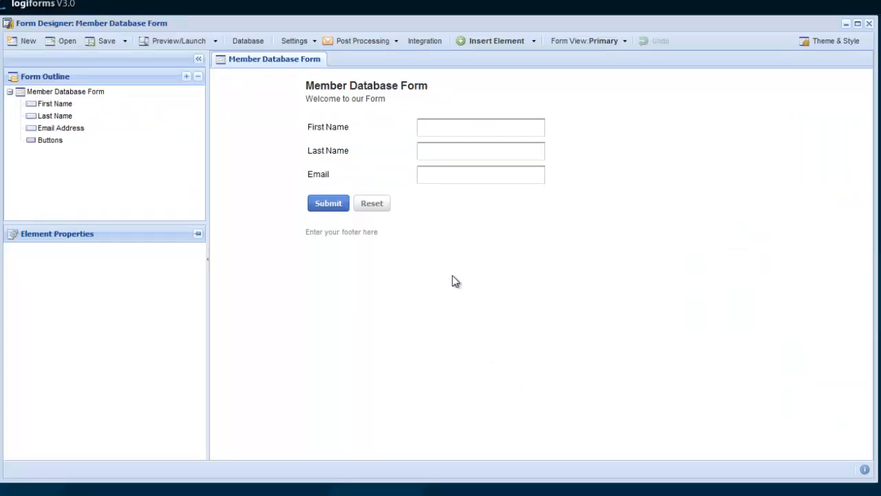
right_click(479, 174)
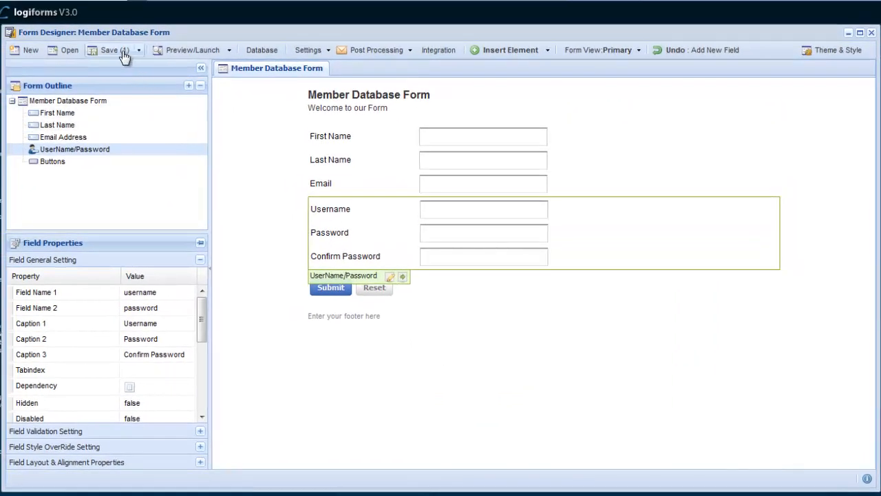
left_click(107, 50)
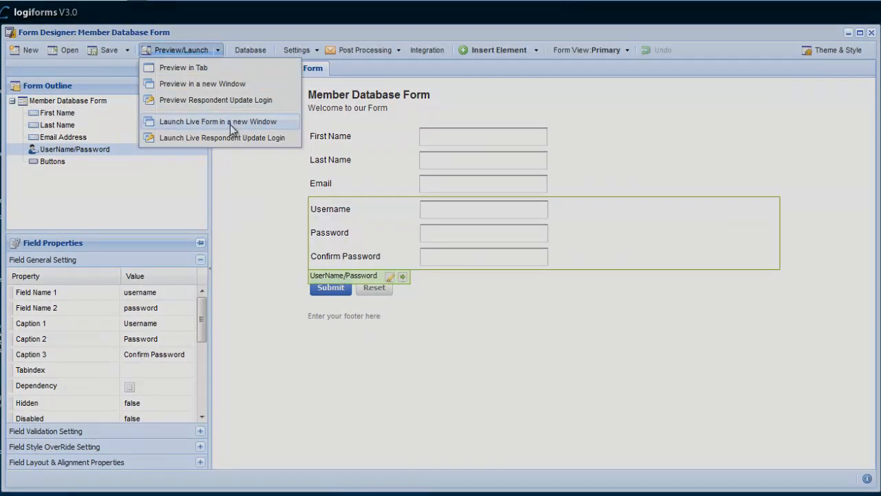
Launch the live form in a new window and submit a test member registration
left_click(218, 122)
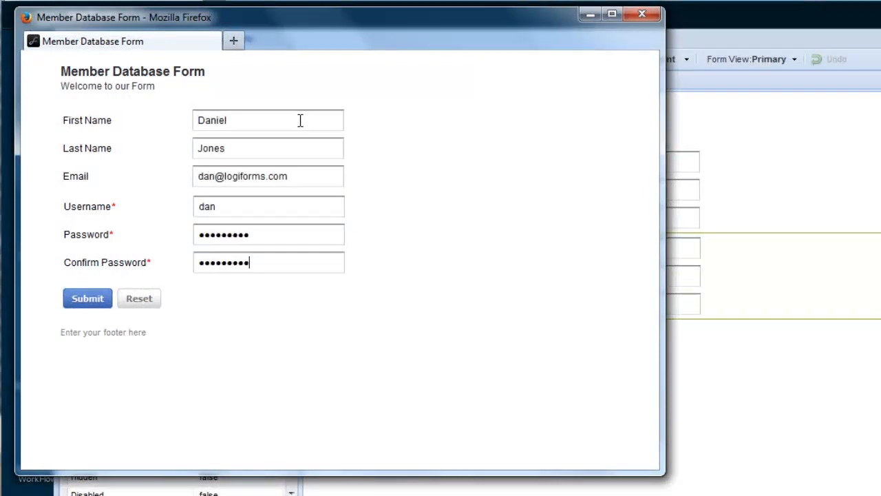
left_click(87, 297)
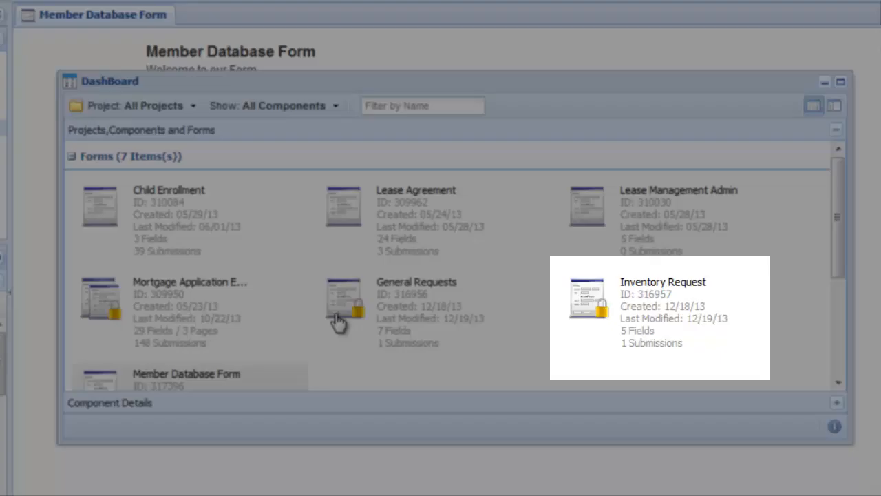
Open General Requests in the designer, inspect its memberID field and start the Publishing & WorkFlows Wizard
double_click(344, 303)
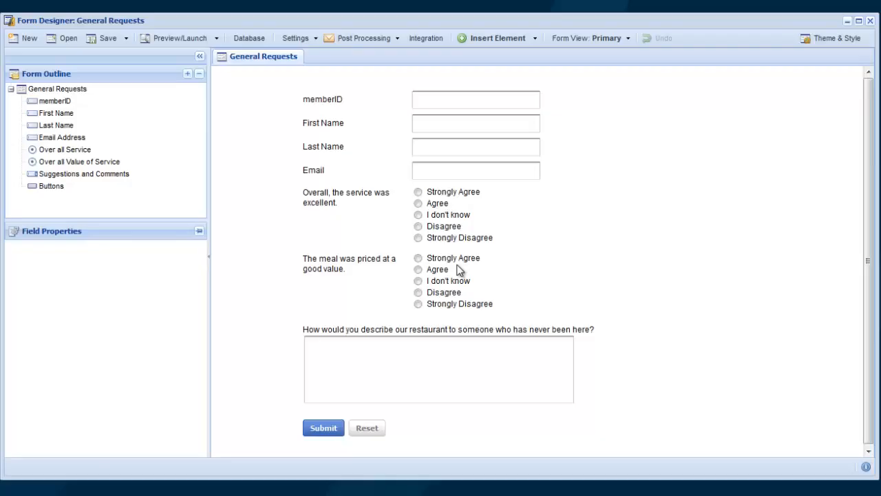
left_click(322, 99)
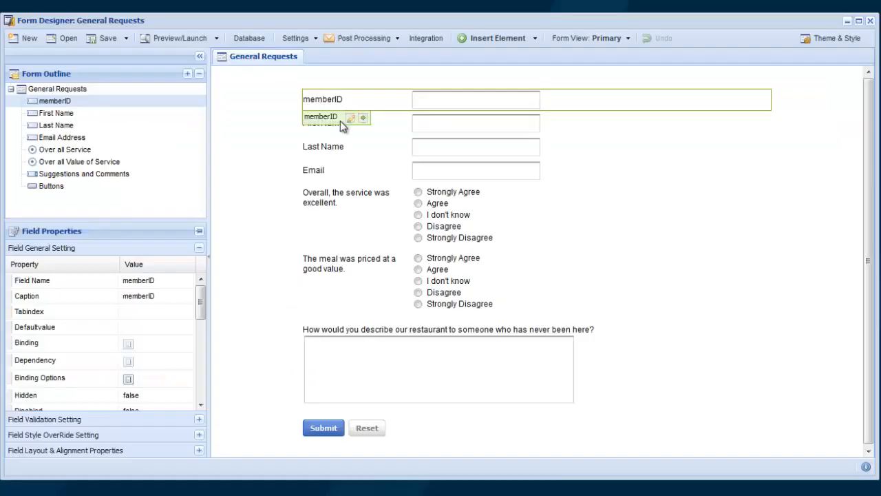
left_click(55, 471)
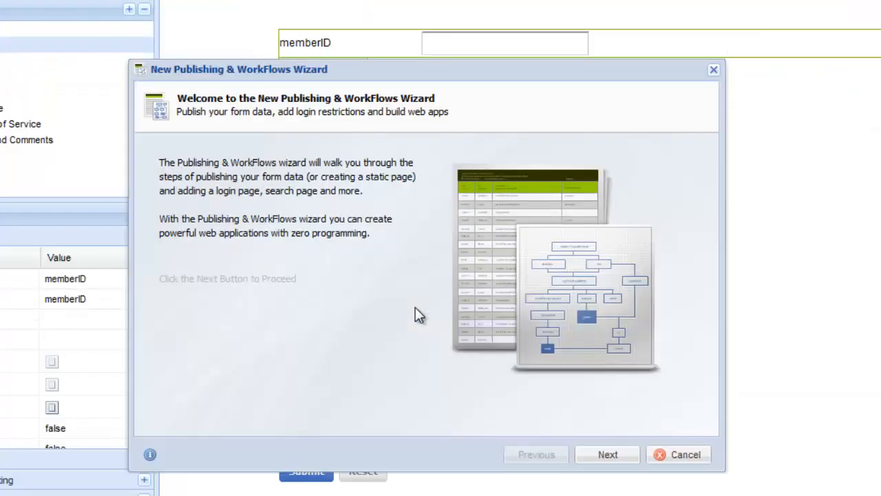
mouse_move(609, 455)
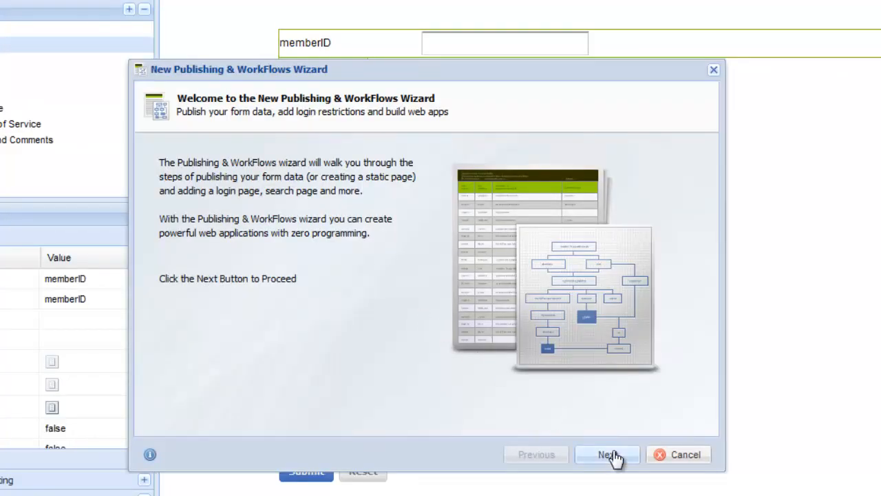
Name the profile 'Login Demo' in the Login Demo folder with form data publishing off
left_click(607, 455)
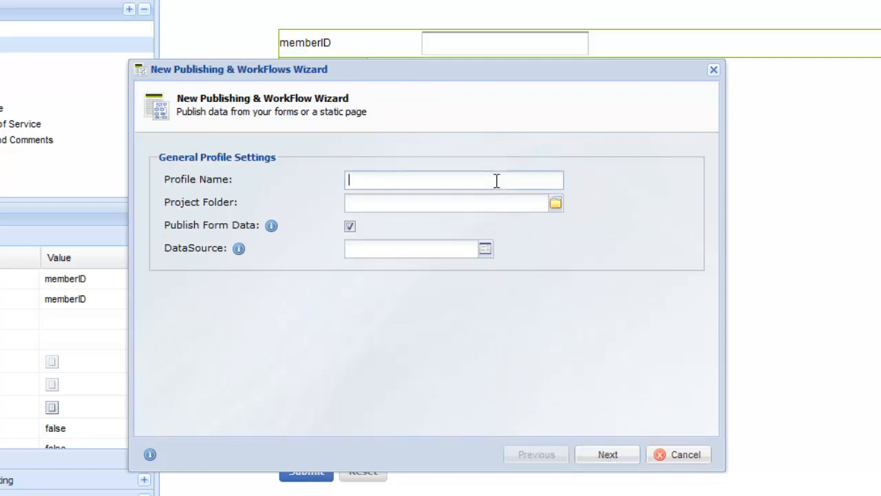
type("Login Demo")
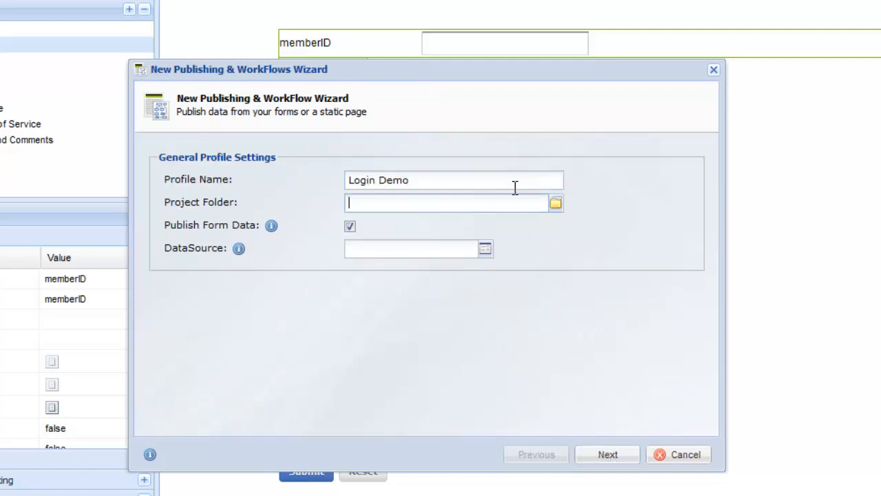
left_click(555, 201)
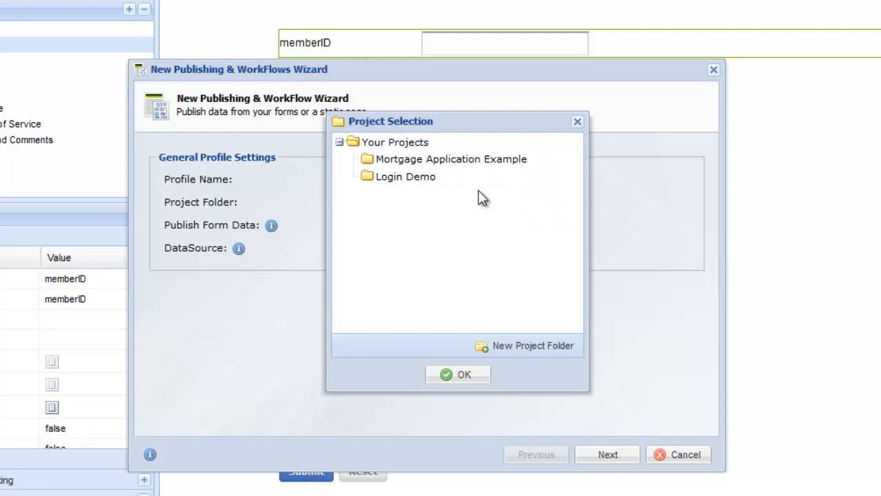
left_click(457, 375)
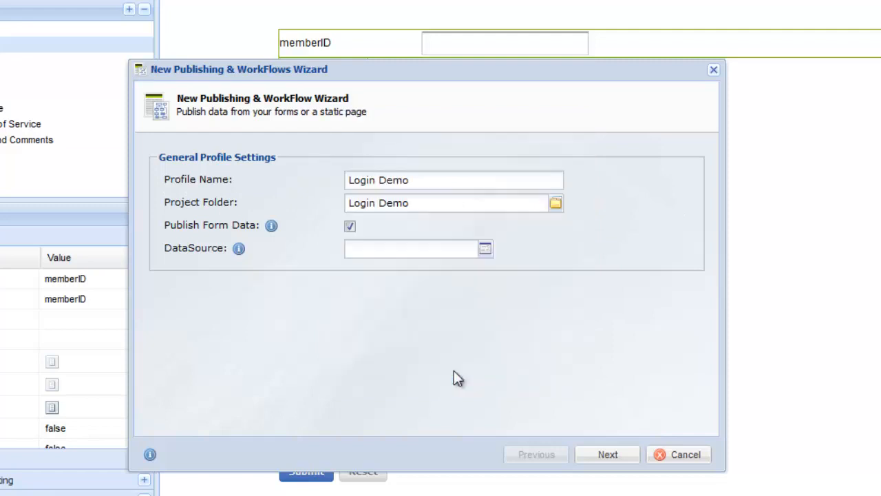
left_click(350, 226)
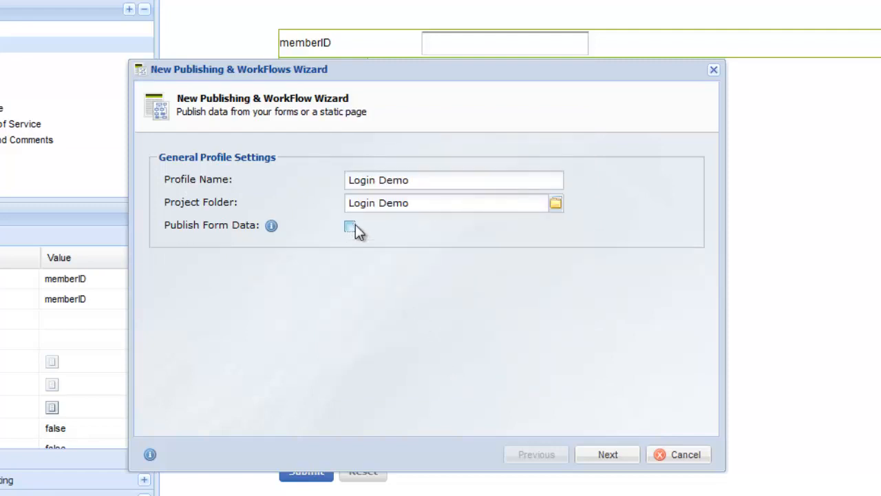
mouse_move(608, 455)
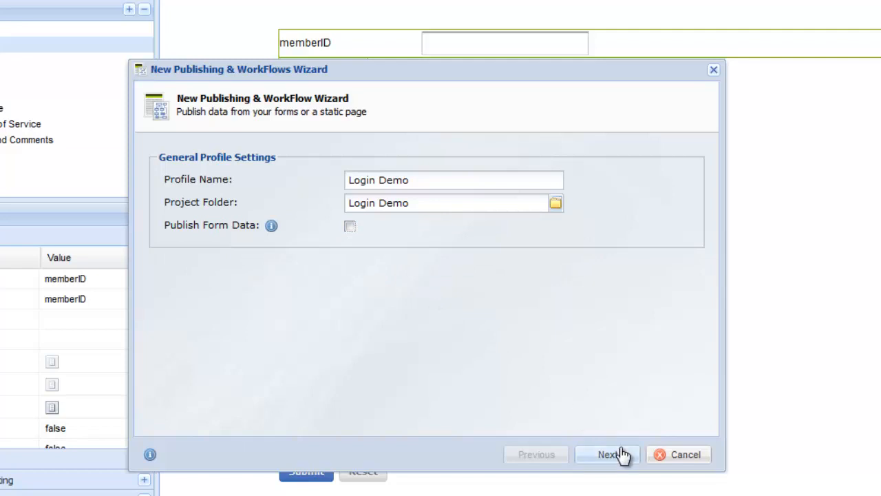
Advance past the basic style settings to the login and authentication step
left_click(607, 455)
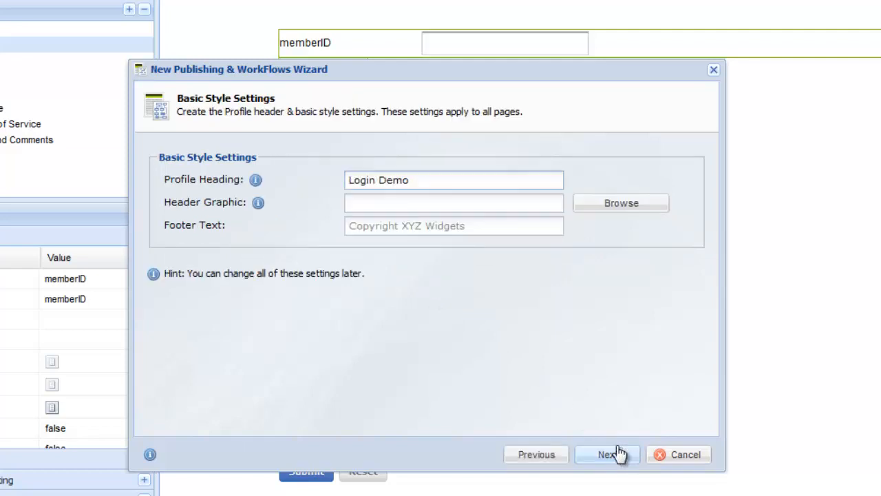
left_click(607, 455)
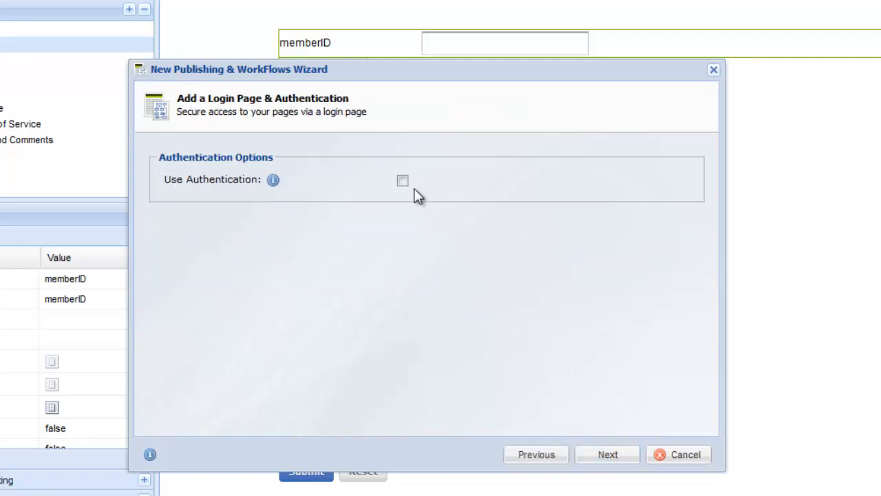
Authenticate against Member Database Form, disable the registration link, enable Remember Me and finish the workflow
left_click(402, 179)
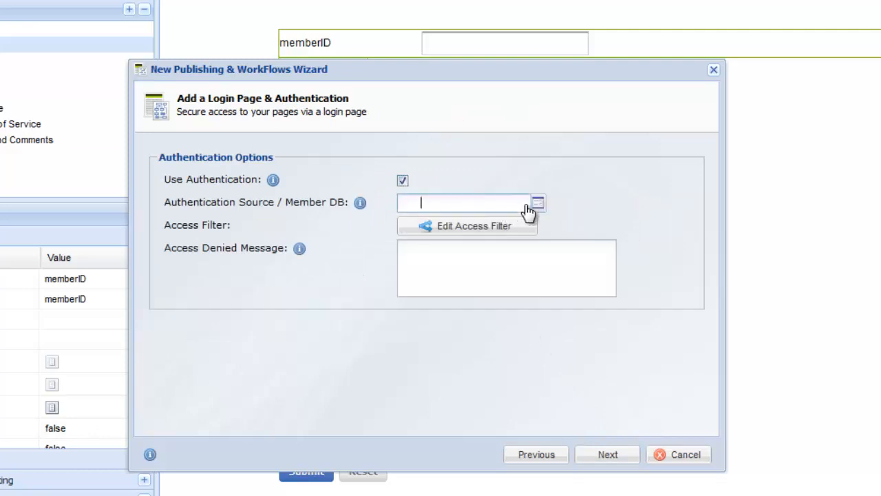
left_click(537, 202)
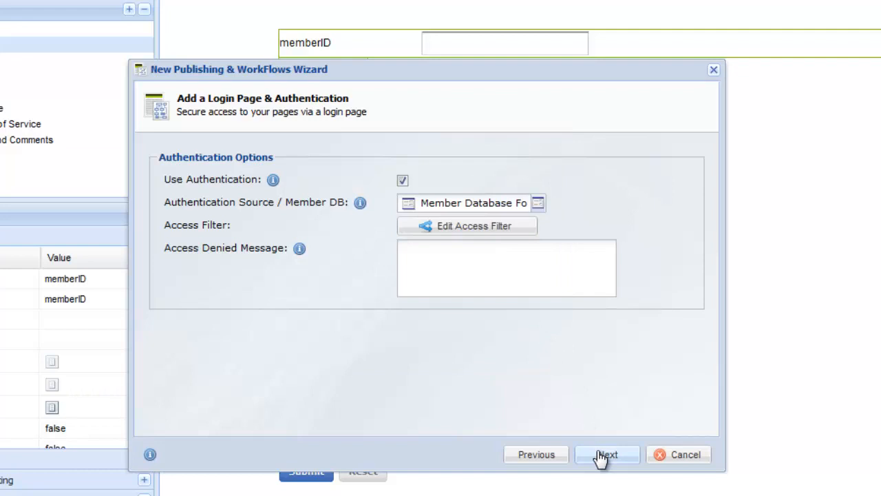
left_click(607, 454)
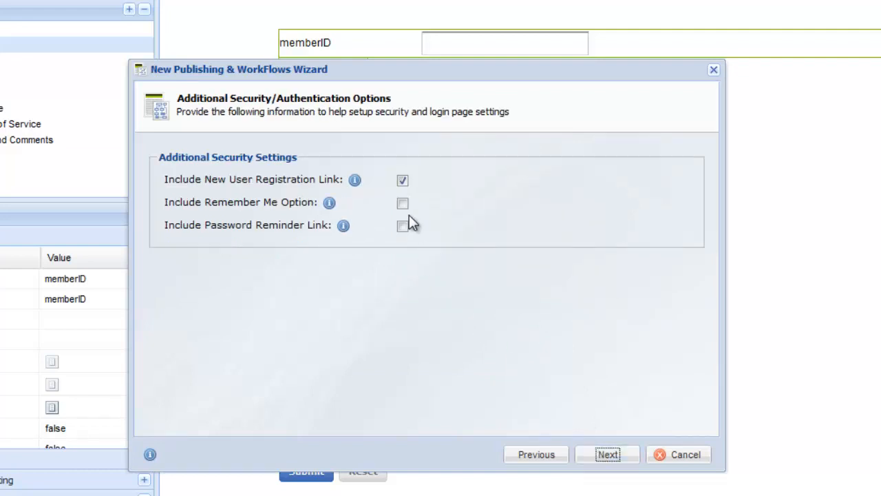
left_click(402, 202)
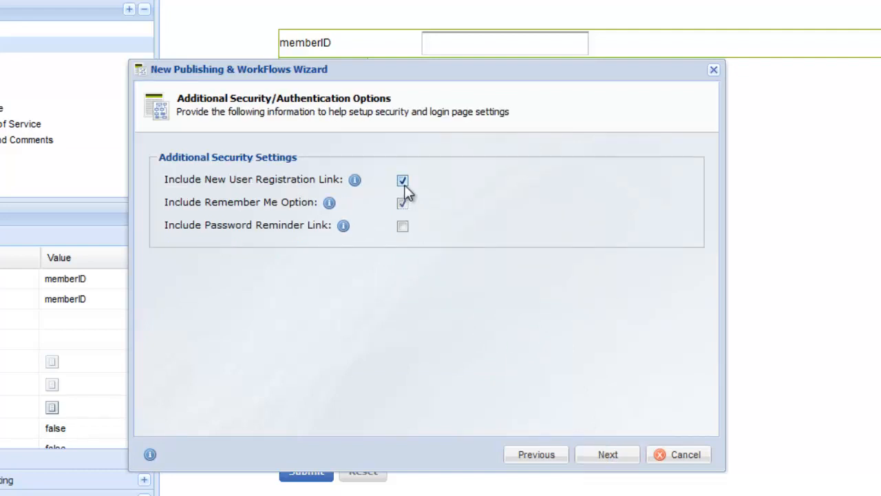
left_click(402, 179)
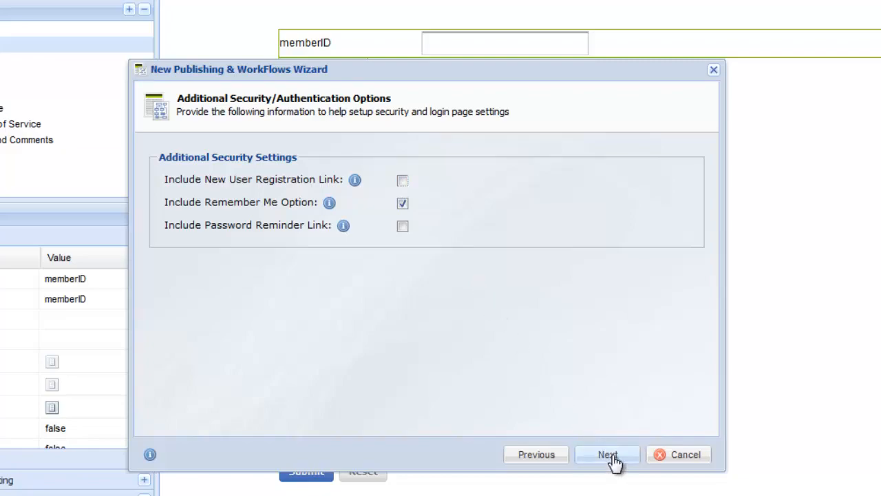
left_click(607, 455)
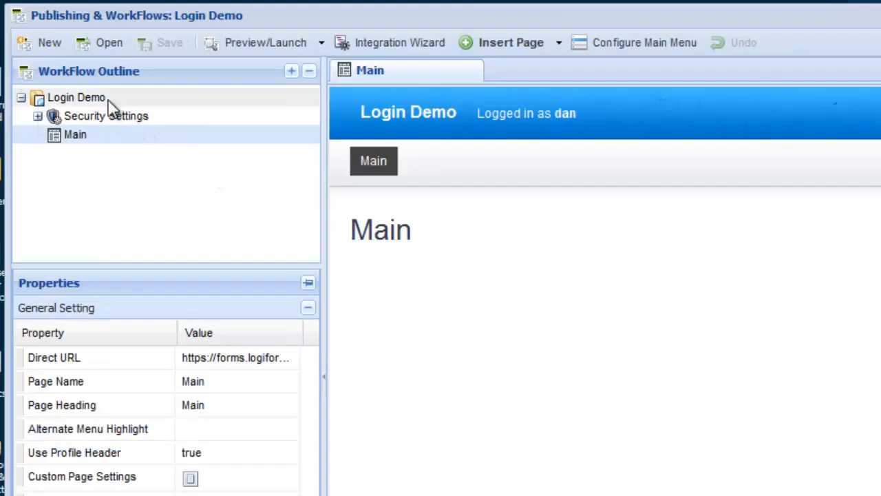
Select the Login Demo workflow and begin inserting a Custom Page
left_click(76, 97)
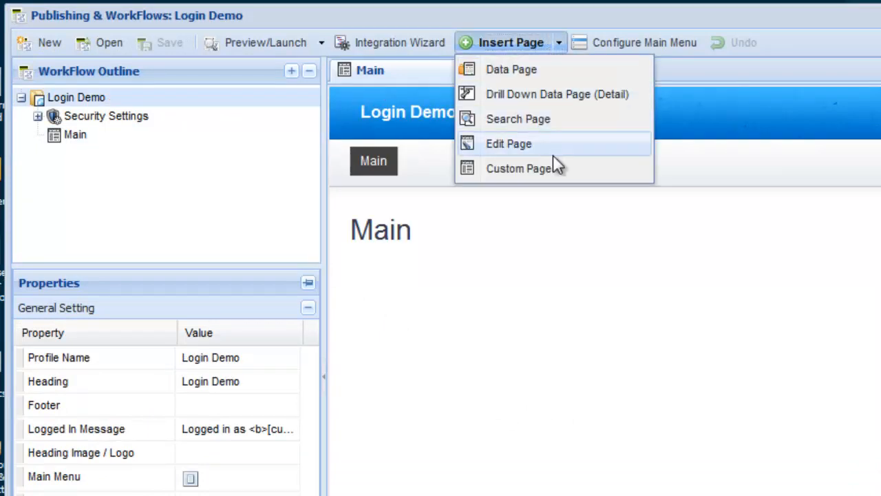
left_click(520, 168)
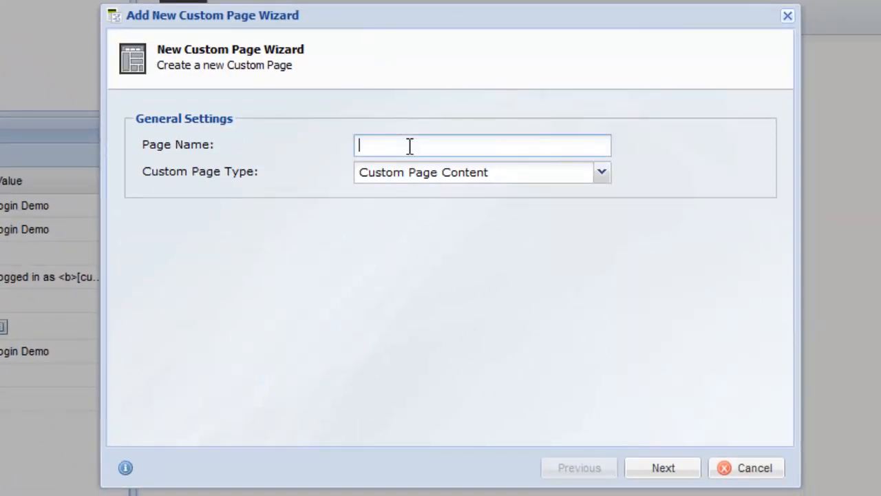
Name the page 'General Request Form Page' as an Embedded Form and choose the form to embed
type("General Request Form Page")
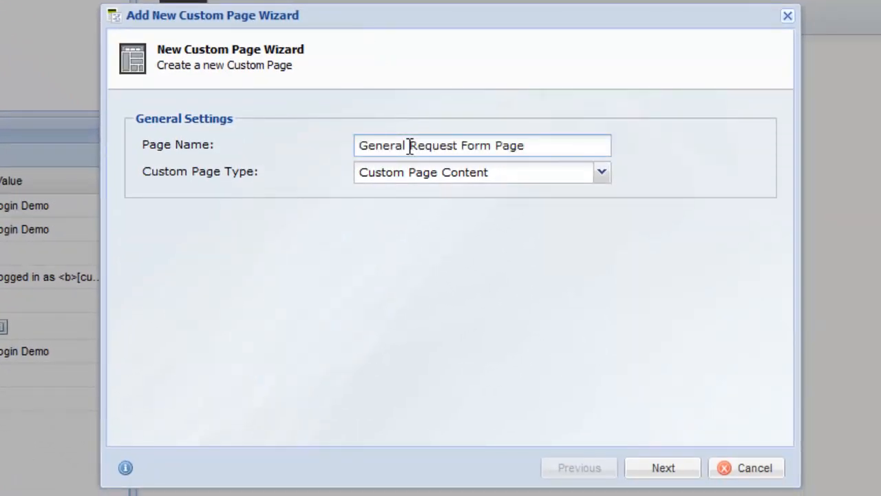
left_click(600, 171)
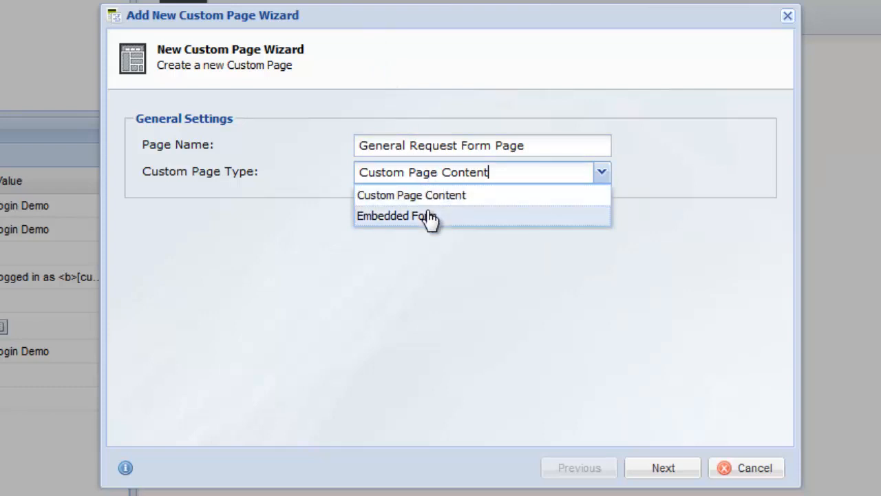
left_click(396, 214)
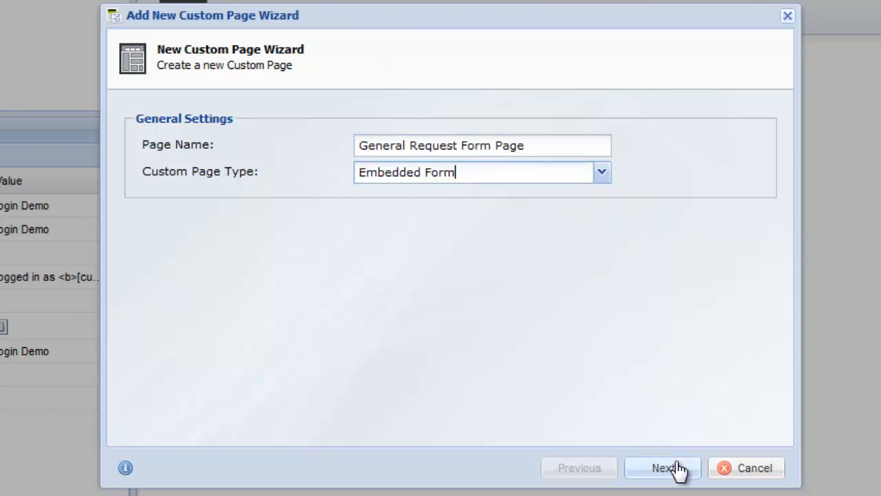
left_click(661, 468)
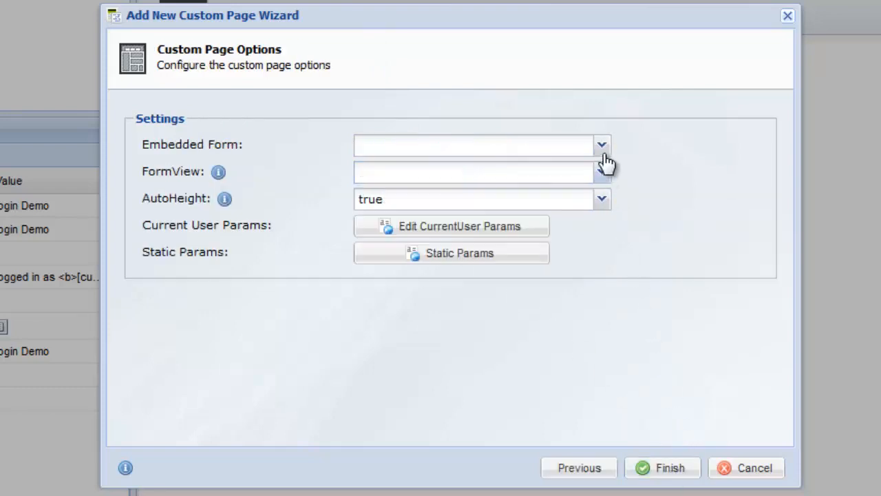
left_click(601, 145)
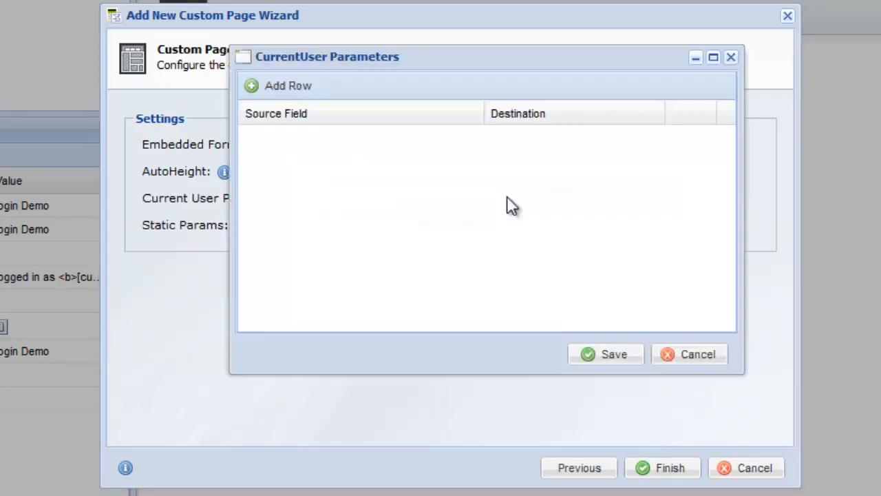
Map RecordID to memberID plus name and email to matching fields, save, finish the page and answer the menu prompt
left_click(278, 85)
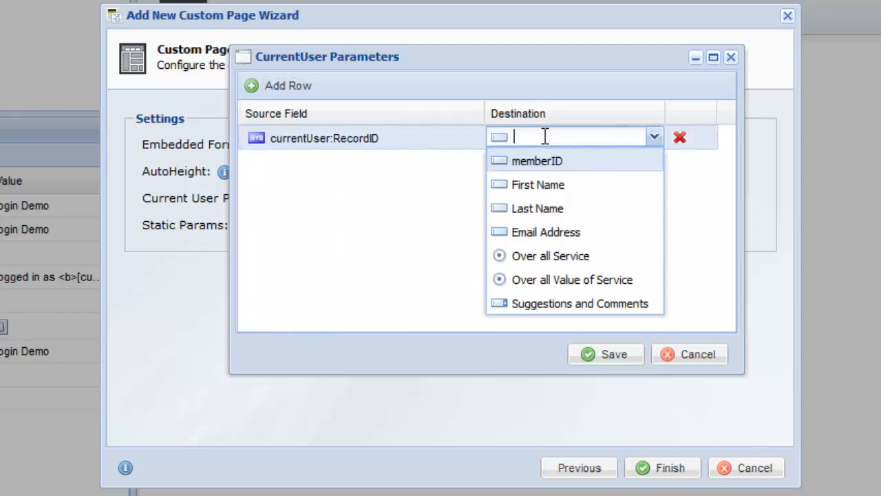
left_click(537, 160)
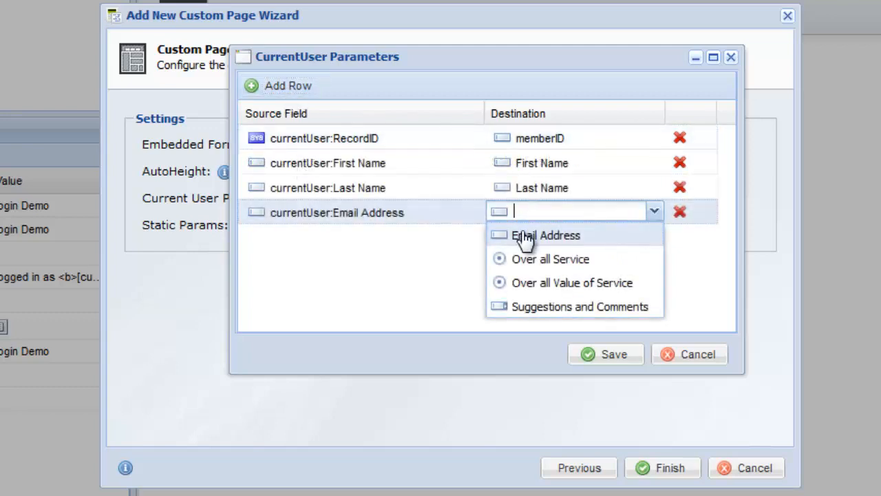
left_click(545, 234)
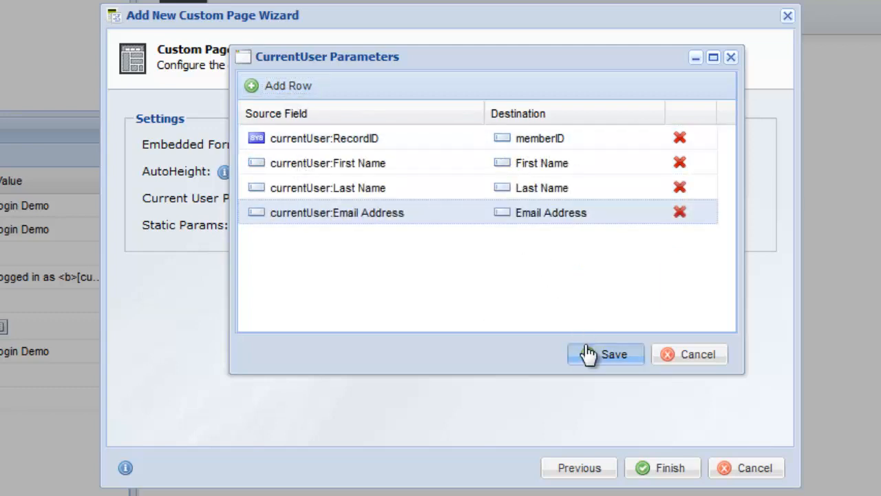
left_click(606, 354)
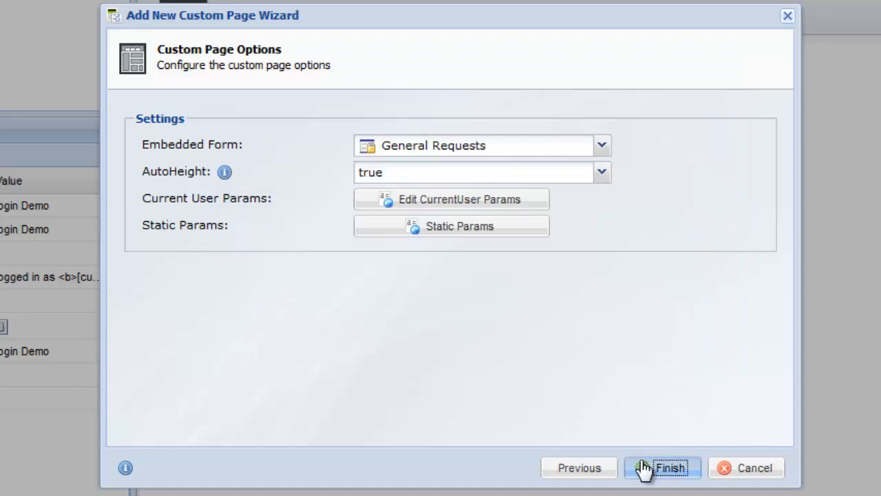
left_click(662, 468)
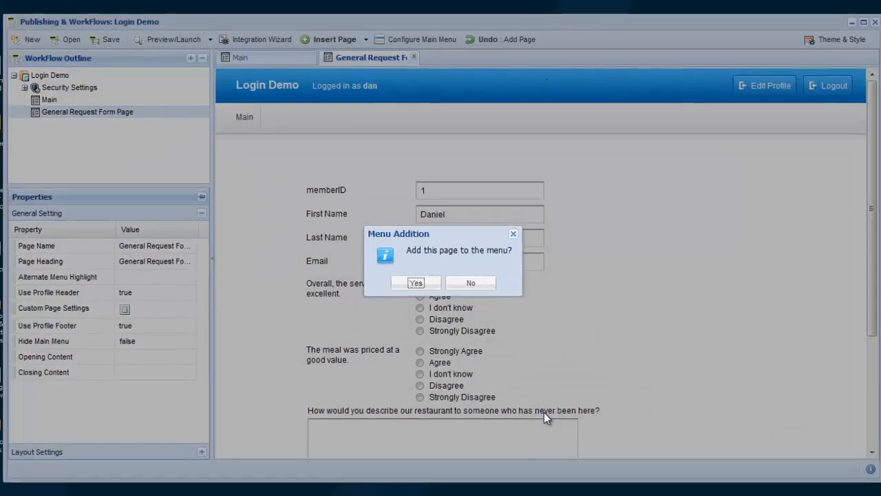
left_click(416, 282)
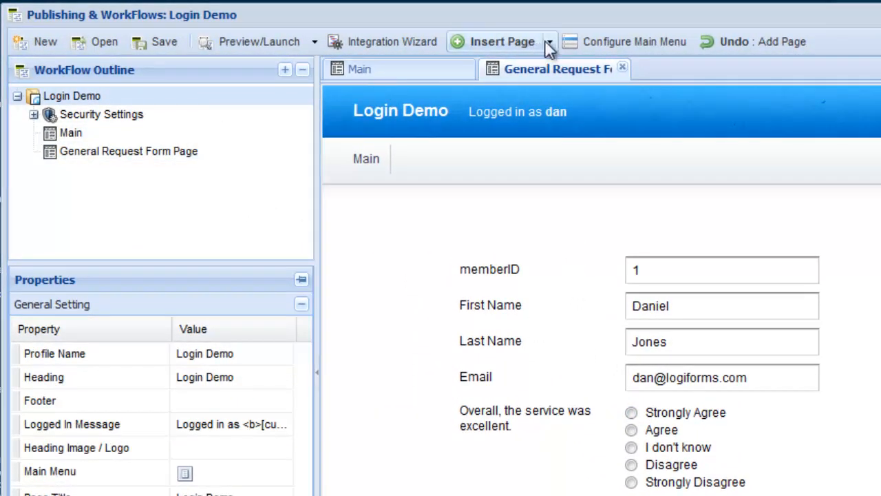
Add a custom page named 'Inventory Form Page' of type embedded form
left_click(548, 41)
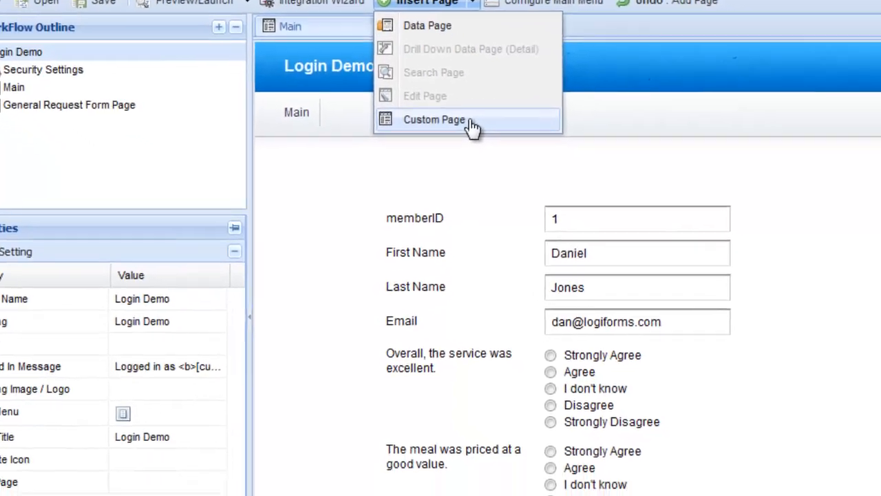
left_click(434, 119)
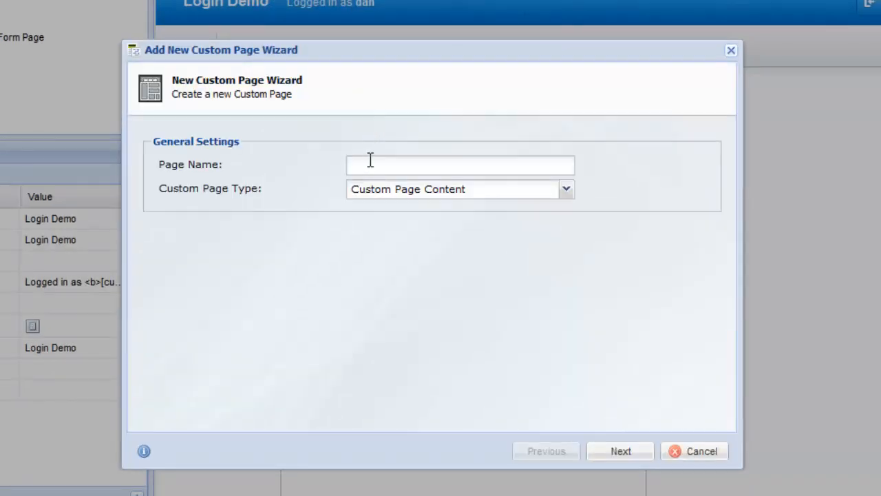
type("Inventory Form Page")
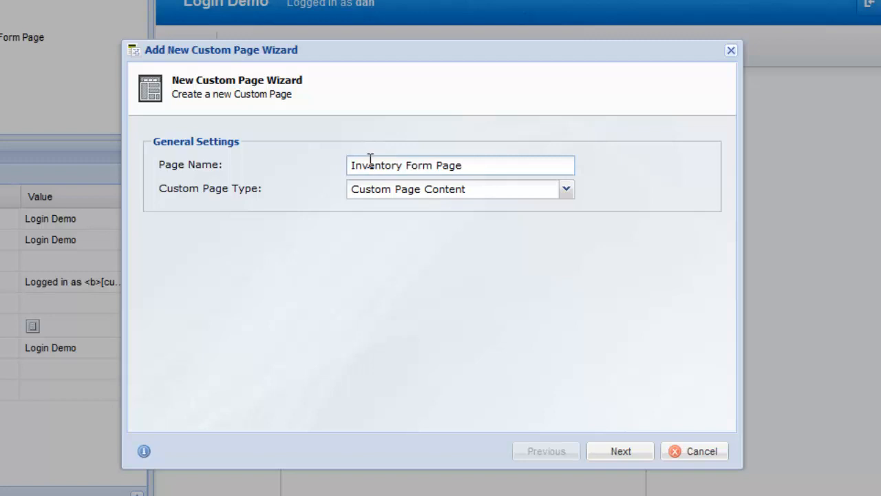
left_click(566, 188)
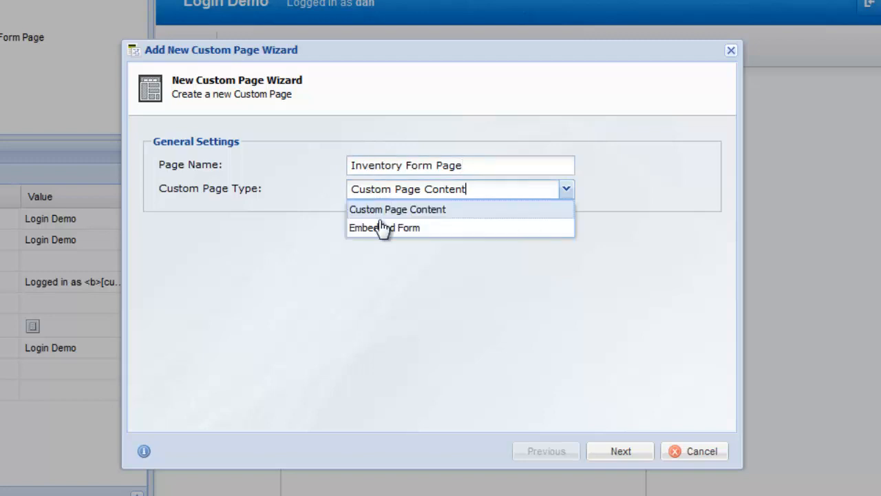
left_click(384, 227)
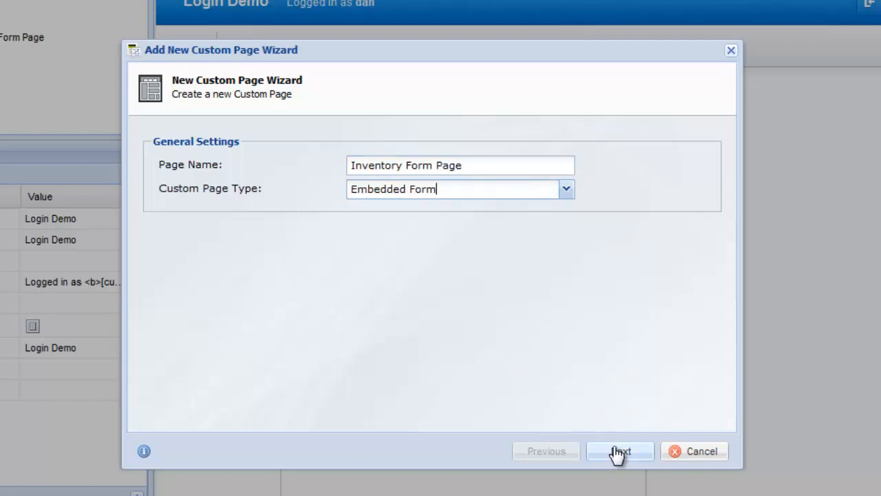
left_click(620, 452)
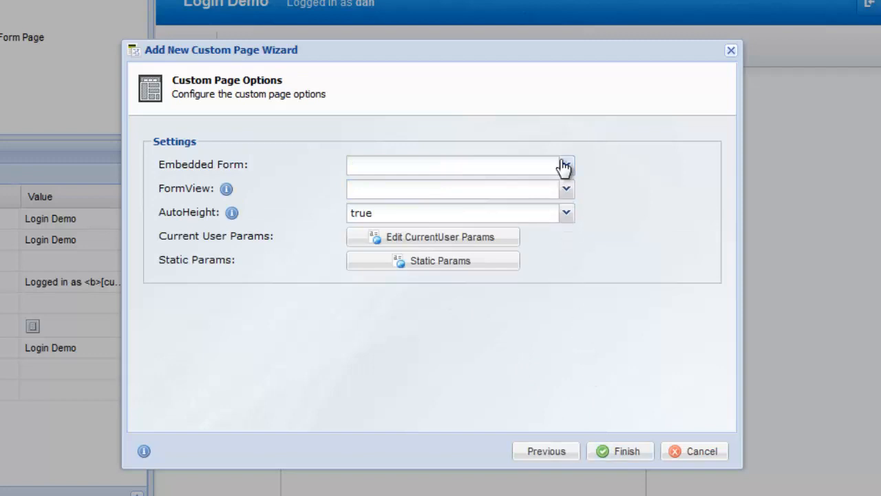
Embed the Inventory Request form, map currentUser:RecordID to memberID, finish, and keep it off the menu
left_click(564, 165)
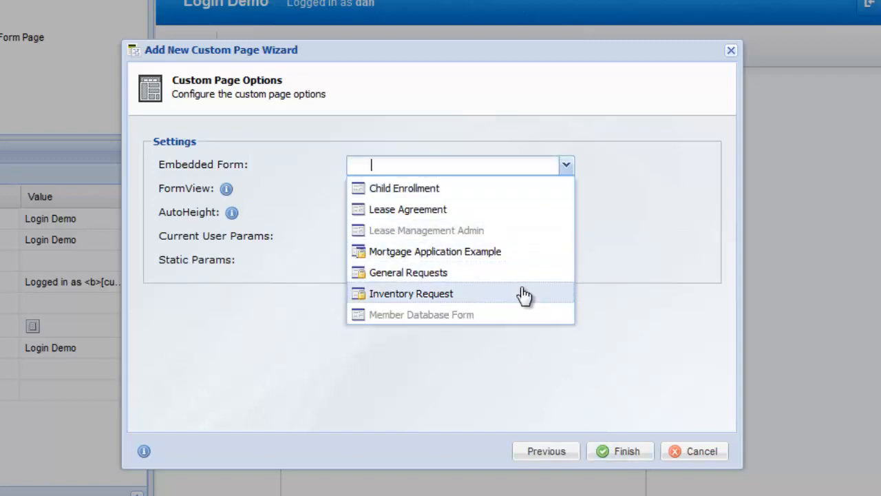
left_click(410, 293)
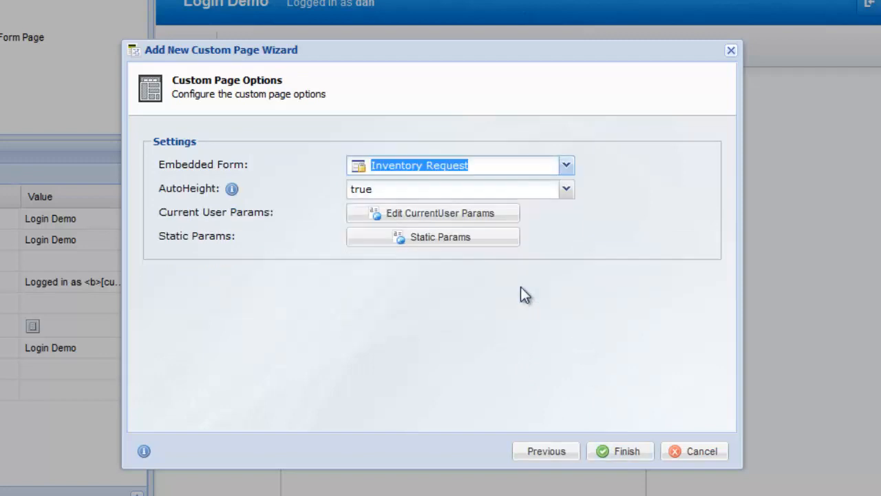
left_click(432, 212)
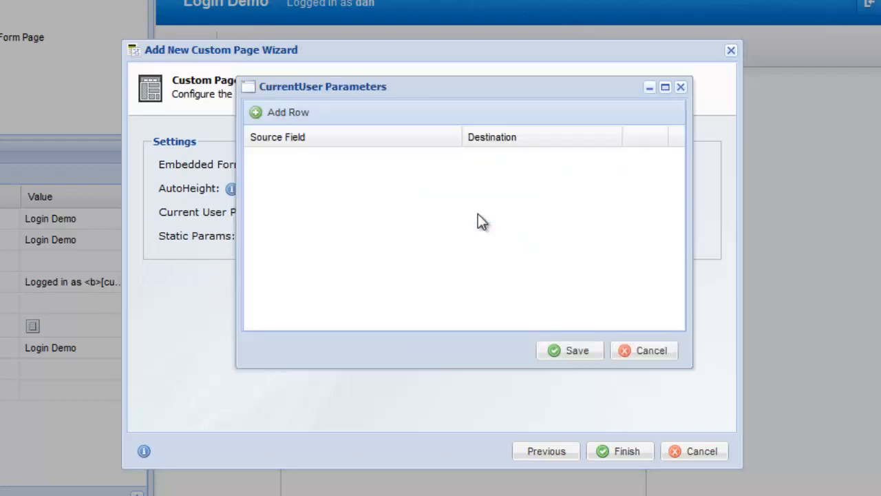
left_click(280, 113)
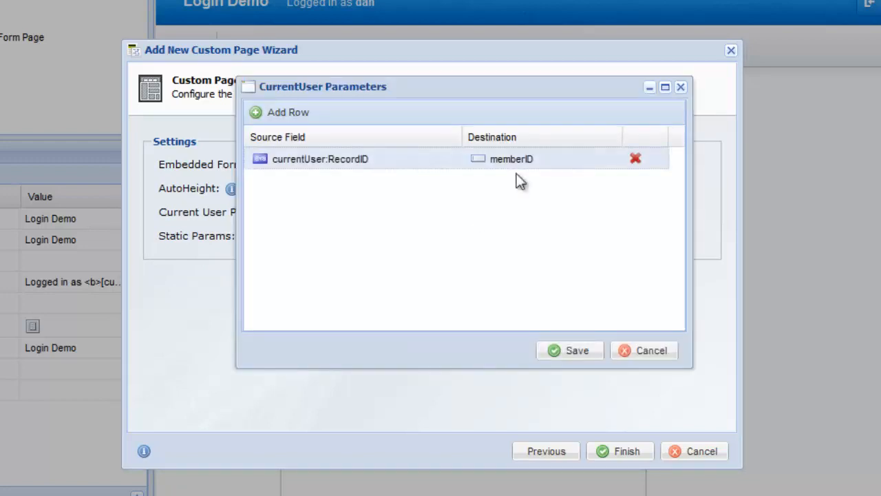
mouse_move(558, 275)
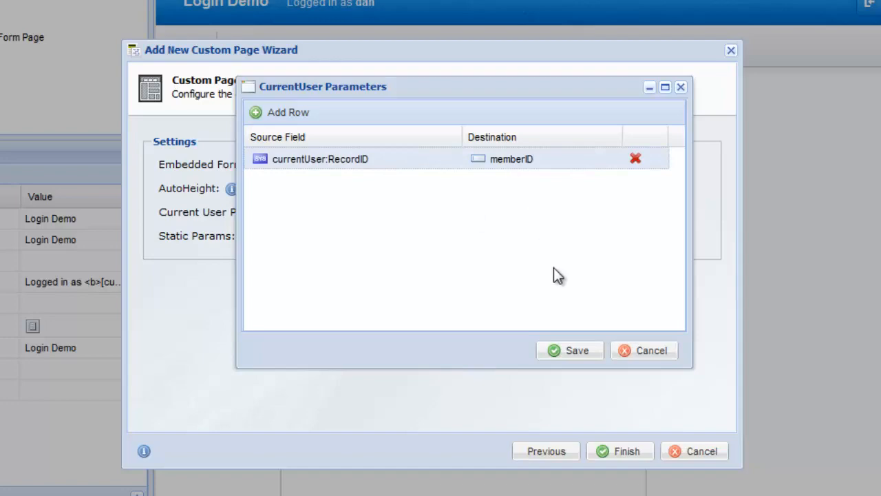
left_click(570, 350)
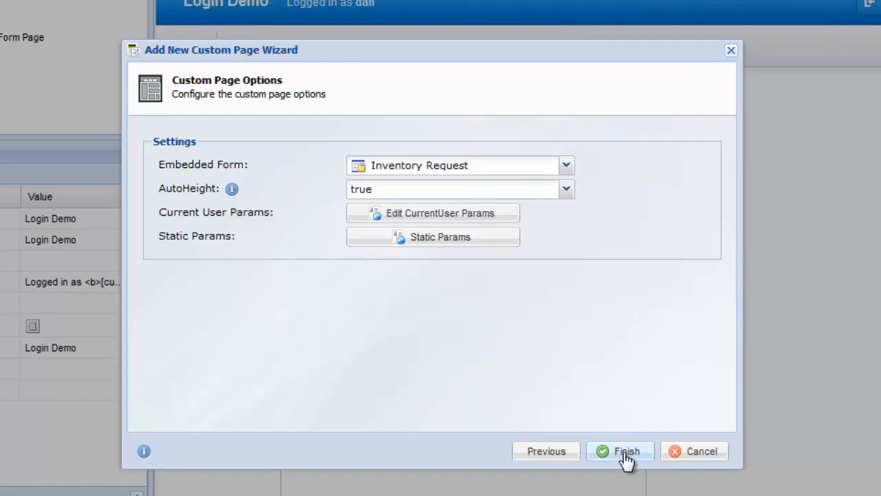
left_click(619, 451)
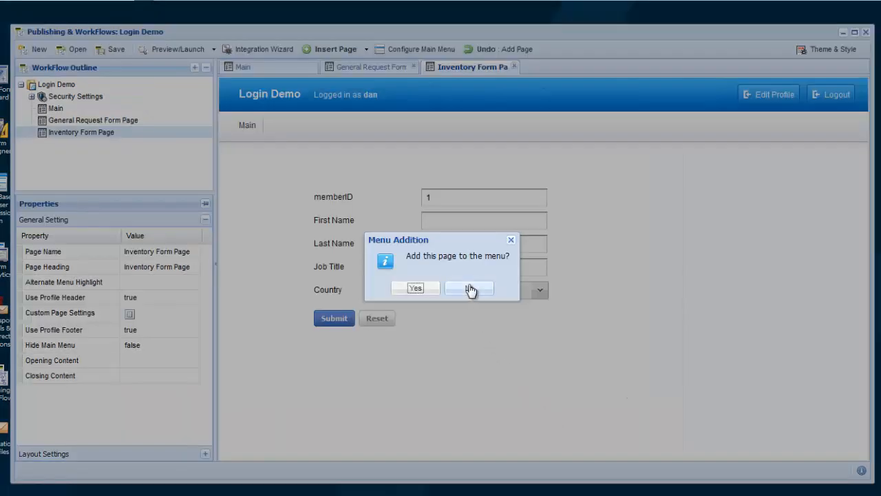
left_click(470, 287)
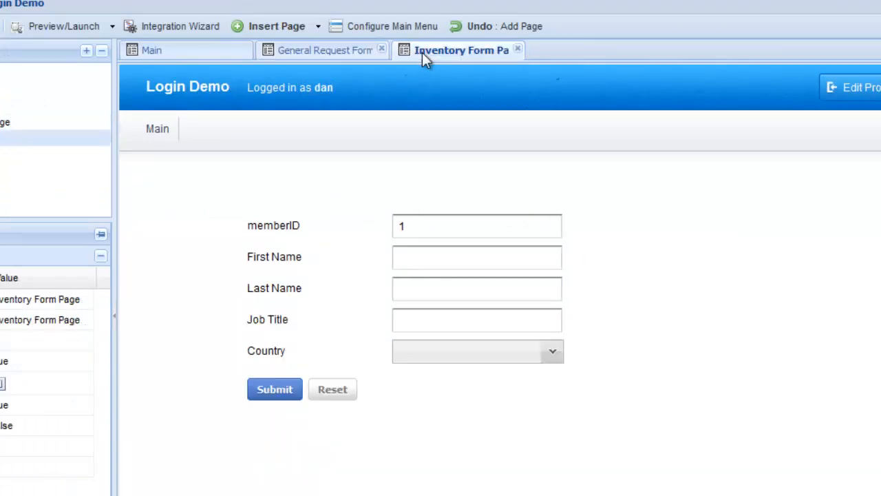
Review the General Request Form and Inventory Form Page tabs, then return to Main
left_click(323, 49)
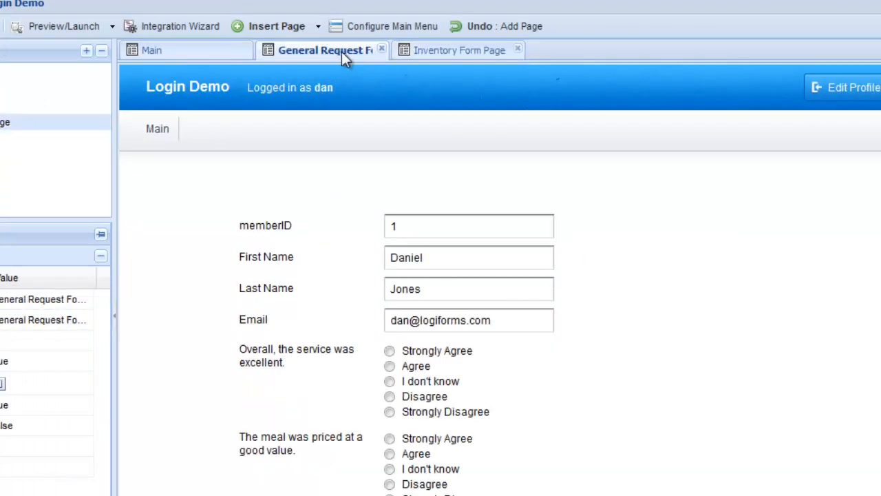
left_click(460, 49)
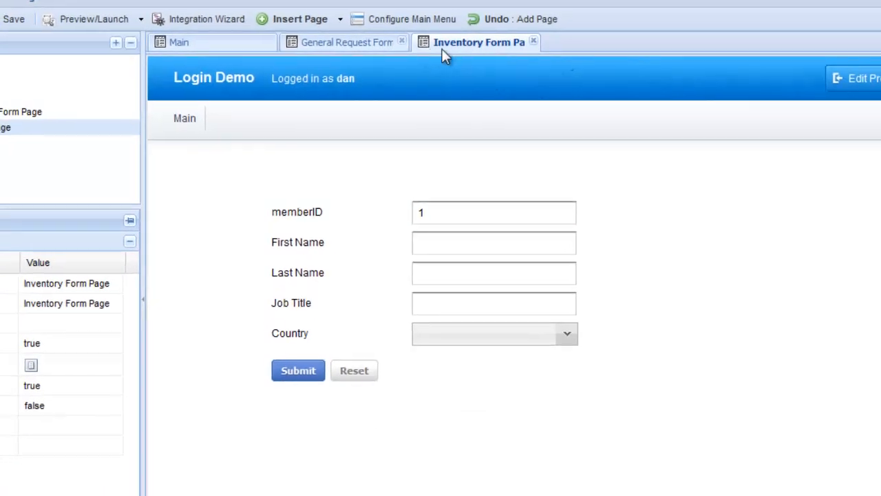
left_click(179, 42)
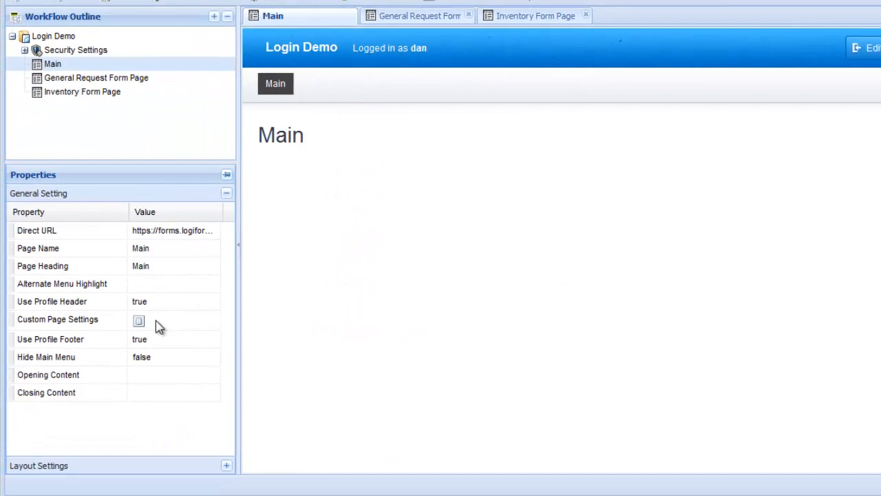
Edit the Main page layout and insert a workflow link to the General Request Form Page
left_click(138, 320)
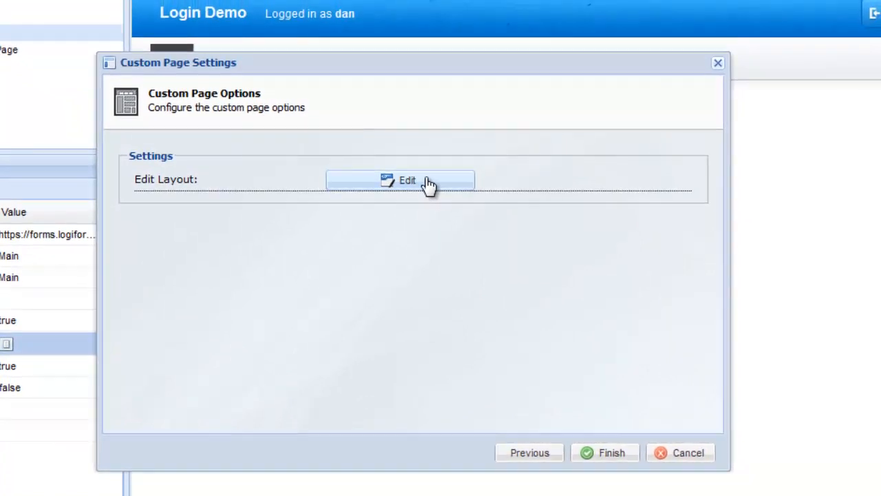
left_click(408, 179)
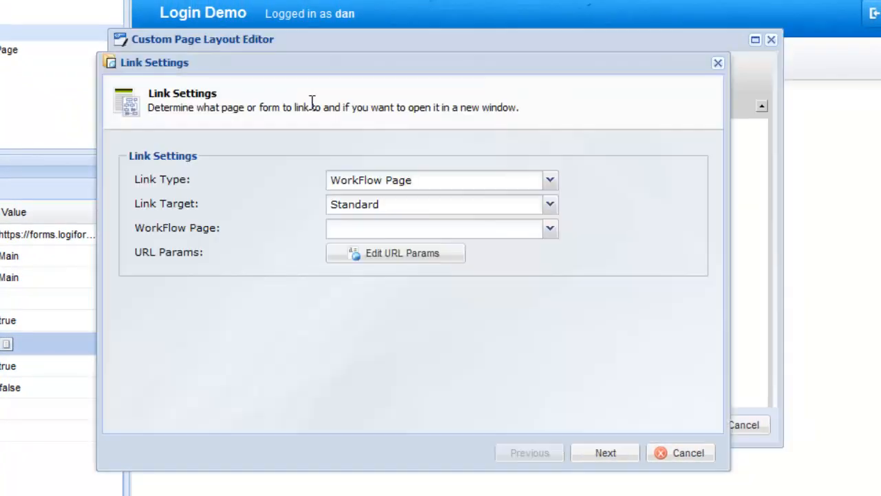
left_click(549, 229)
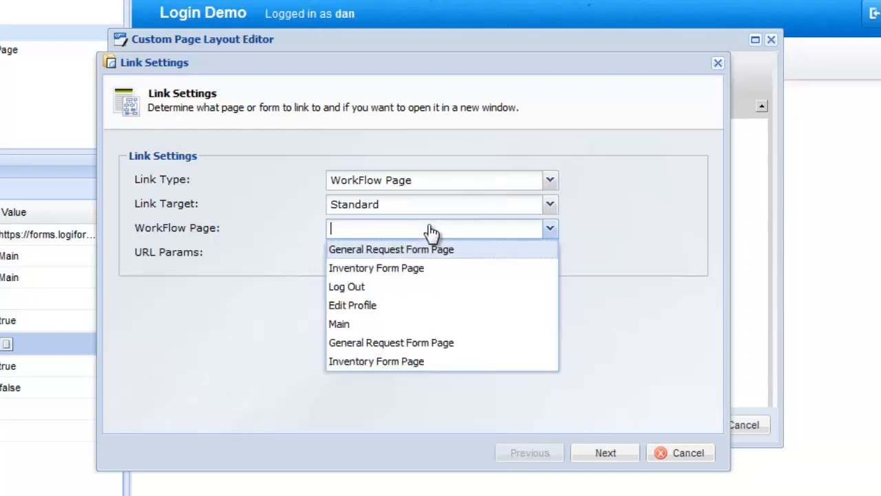
left_click(391, 249)
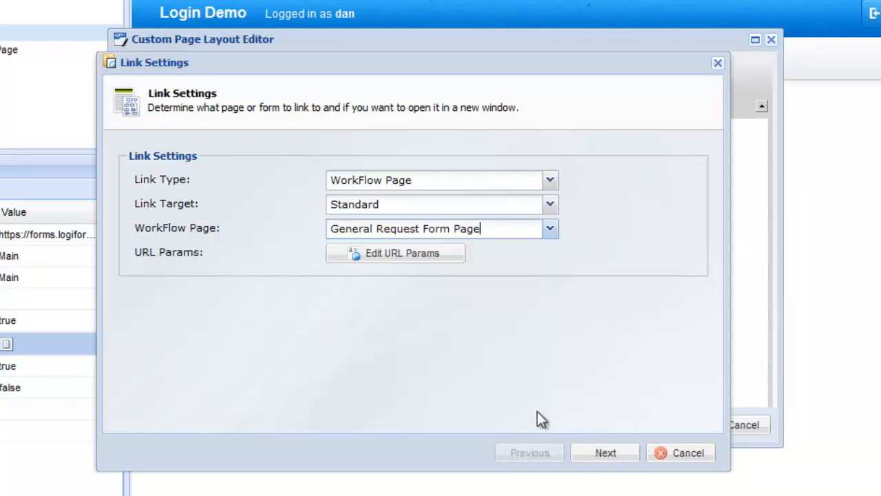
left_click(606, 451)
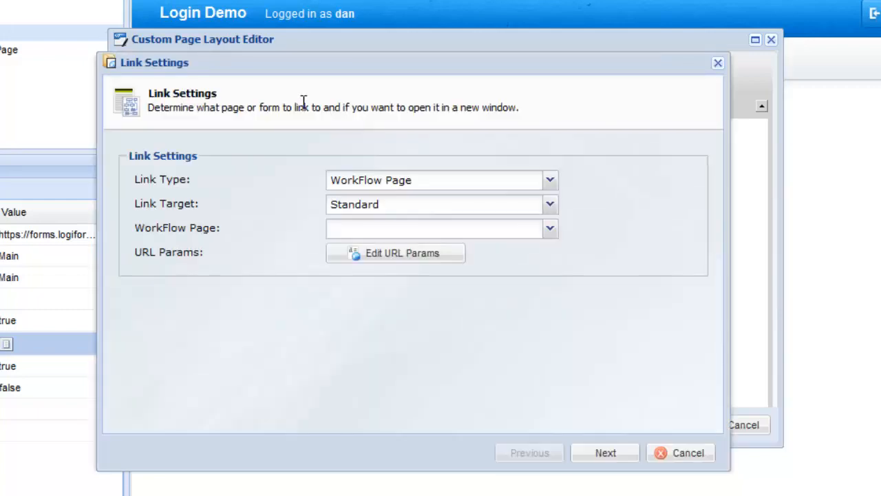
Insert a second workflow link to the Inventory Form Page and save the Main layout
left_click(548, 229)
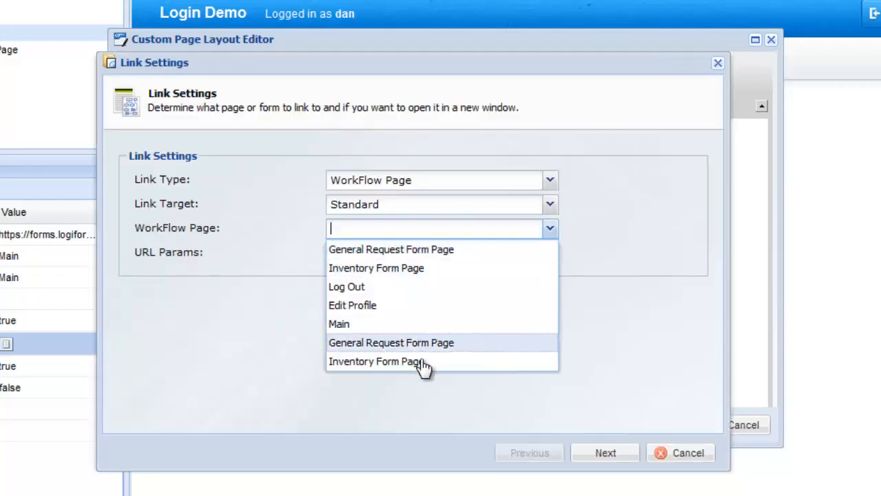
left_click(606, 452)
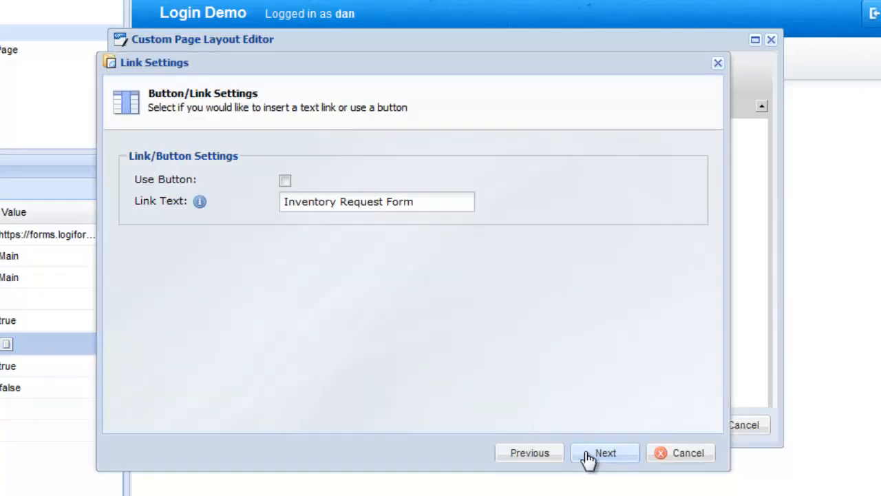
left_click(605, 451)
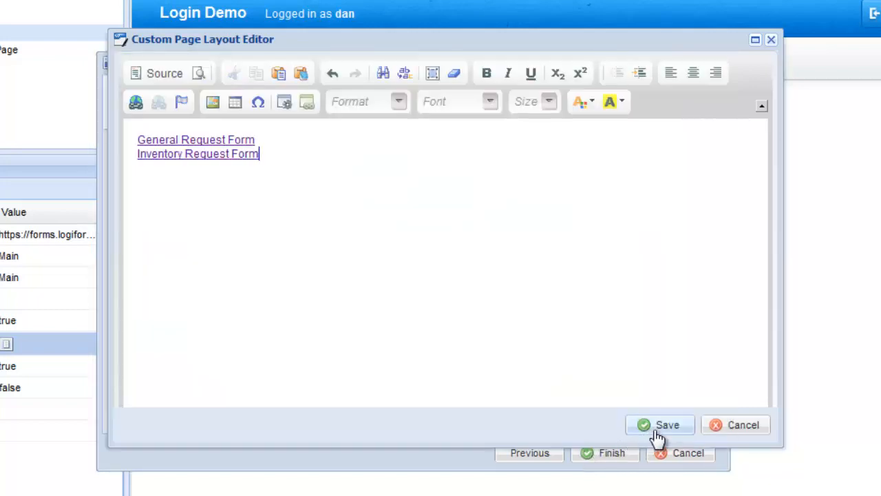
left_click(660, 424)
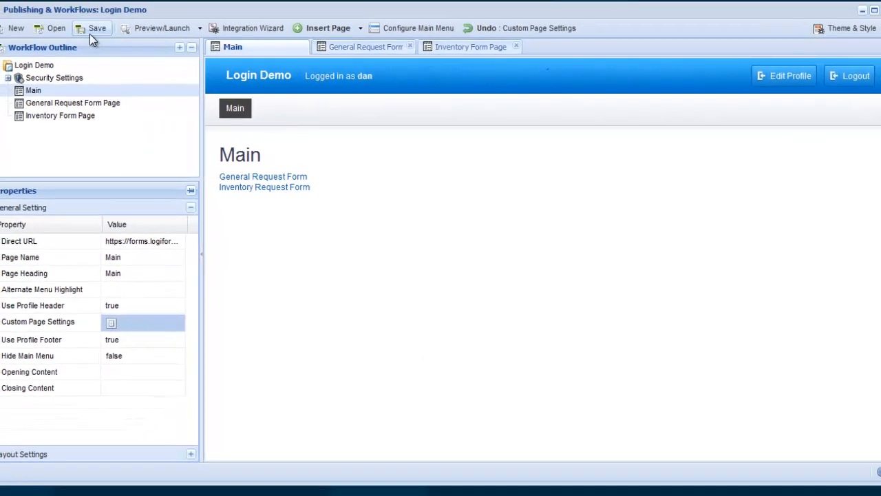
Save the workflow, log in to the live demo, and follow both Main links to the prefilled forms
left_click(96, 27)
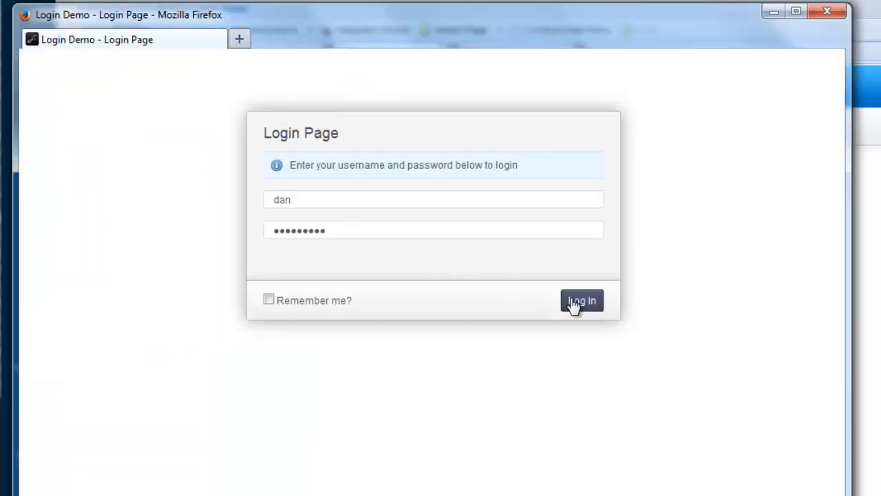
left_click(581, 300)
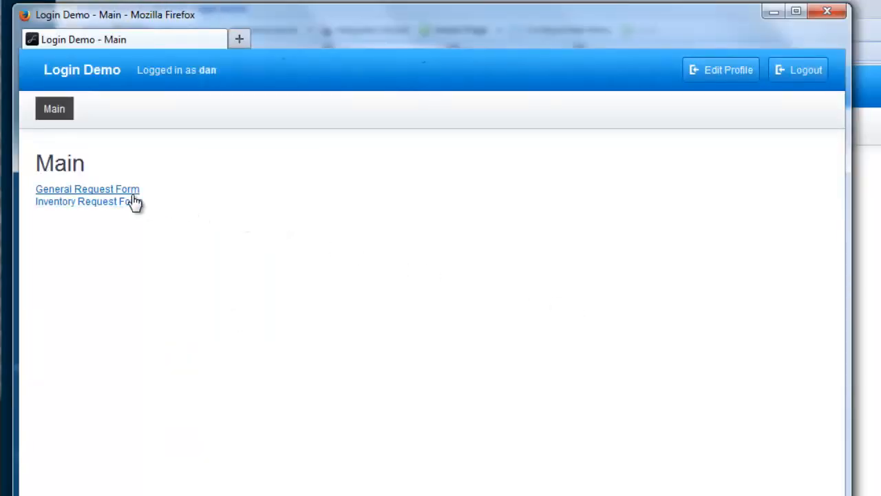
left_click(88, 189)
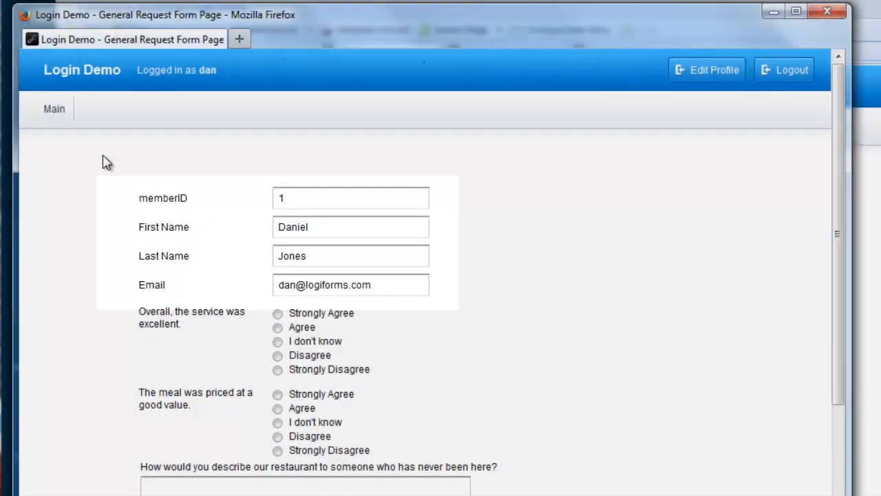
left_click(53, 107)
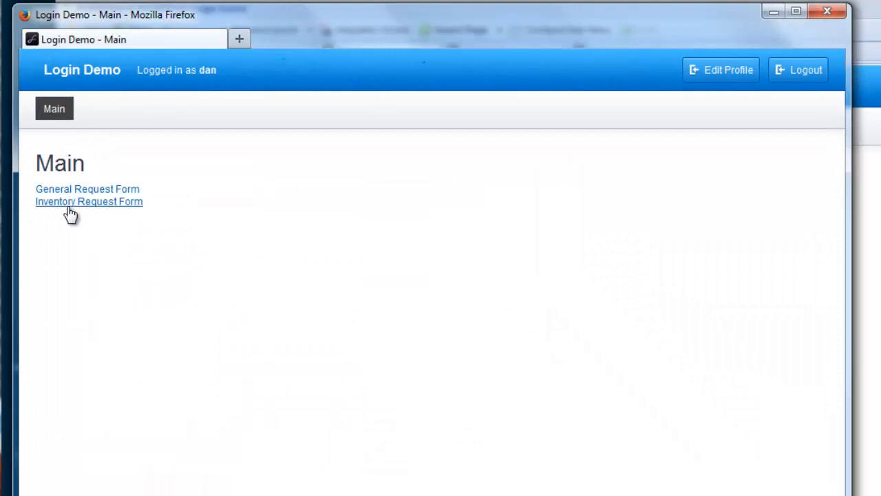
left_click(88, 201)
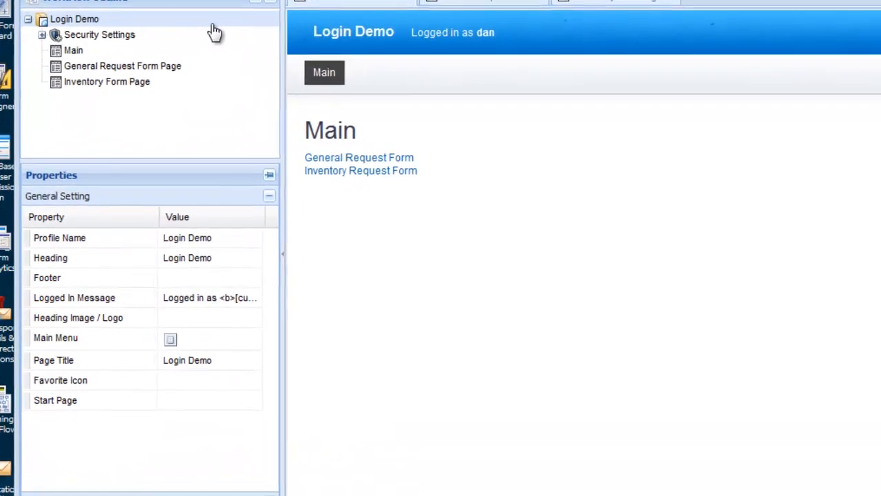
Set the Login Demo start page to General Request Form Page and save
left_click(122, 66)
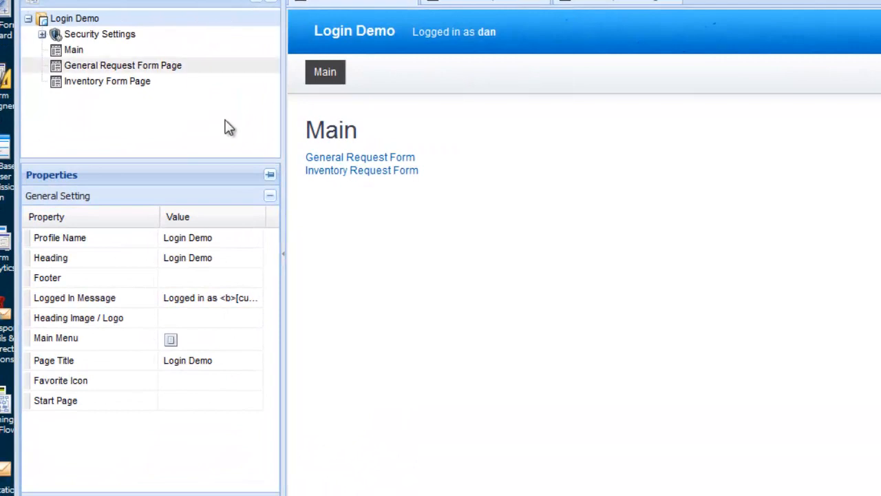
left_click(253, 400)
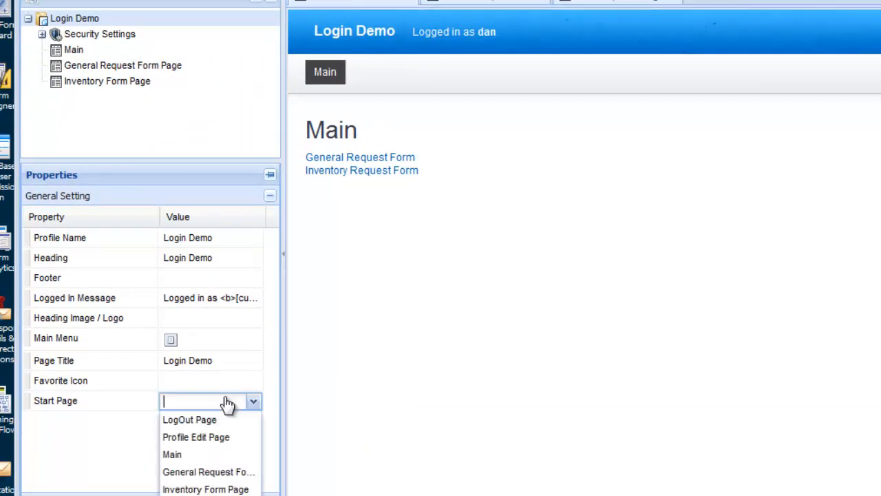
left_click(209, 471)
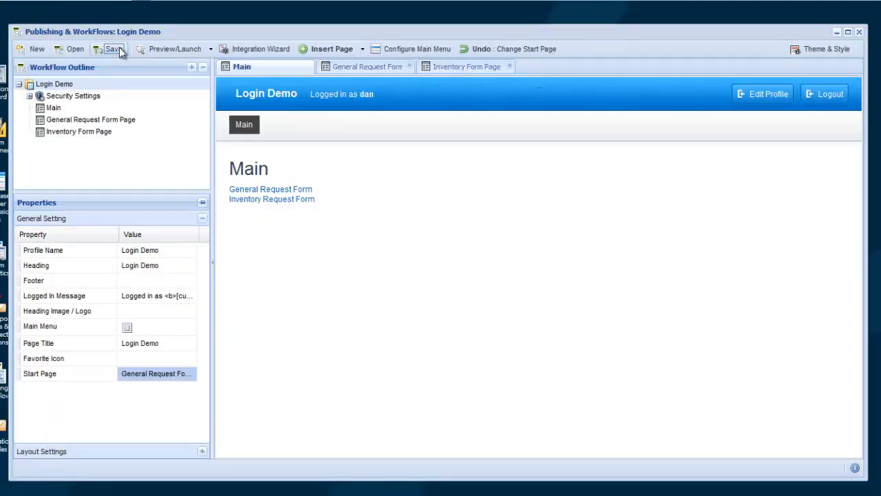
left_click(210, 49)
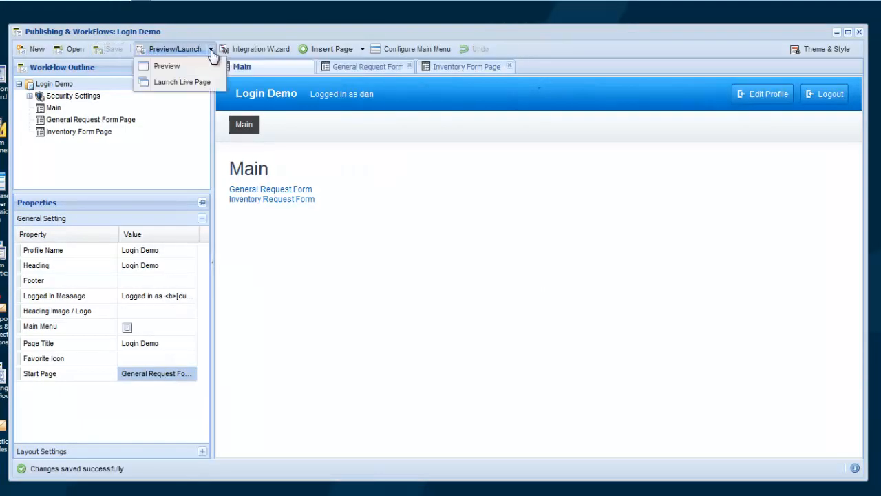
Launch the live page and log in to confirm it lands on the General Request form
left_click(182, 83)
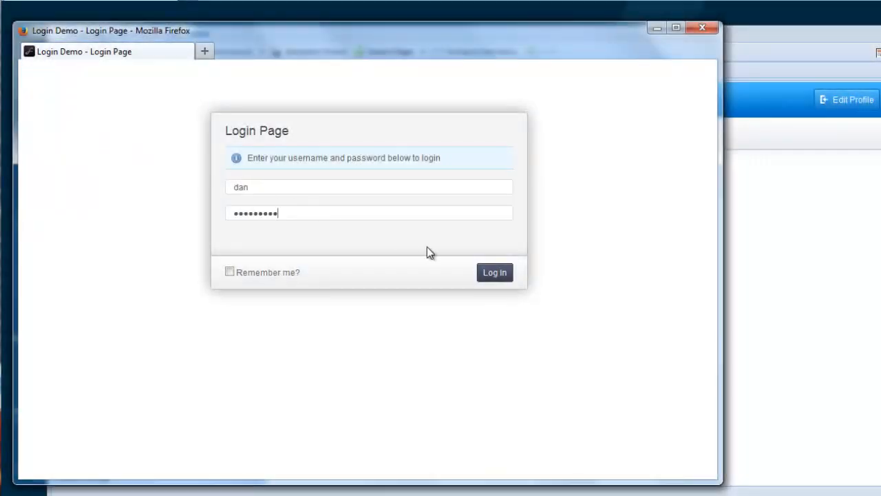
left_click(494, 272)
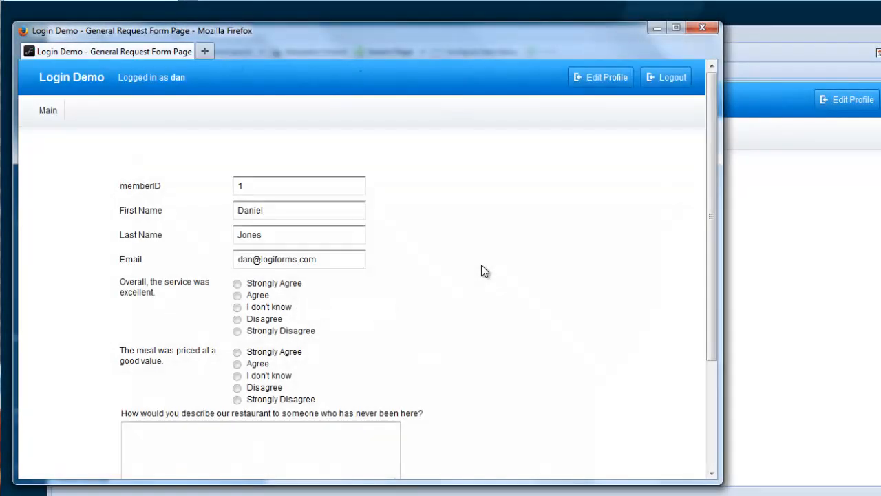